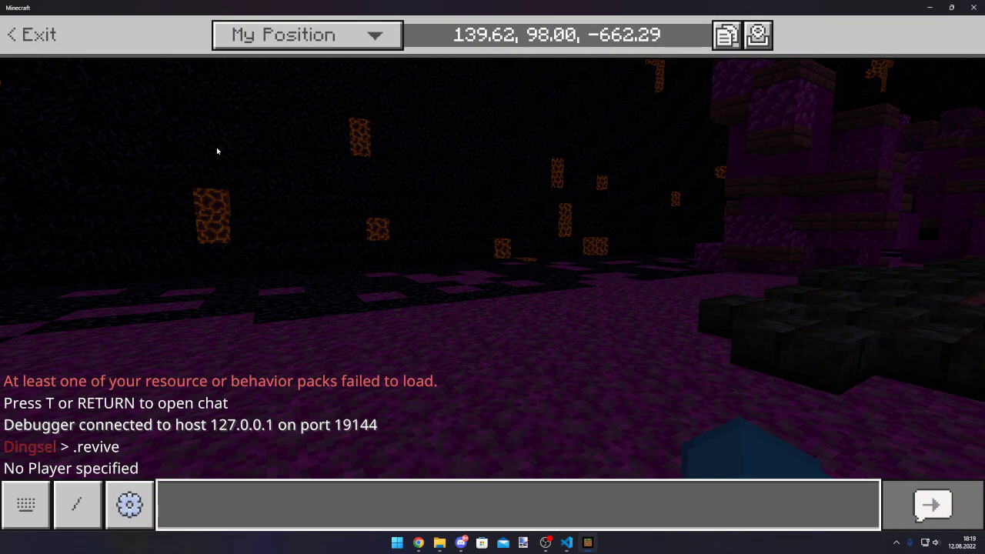
# Step: Enter /script in chat to list debugger and profiler subcommands, then switch to VS Code
pyautogui.write('/script')
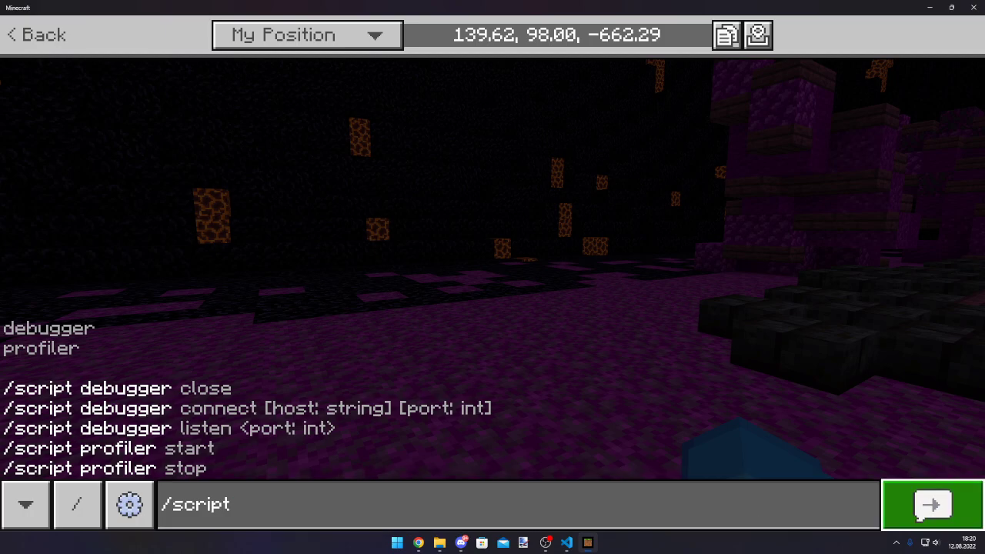
pyautogui.click(932, 504)
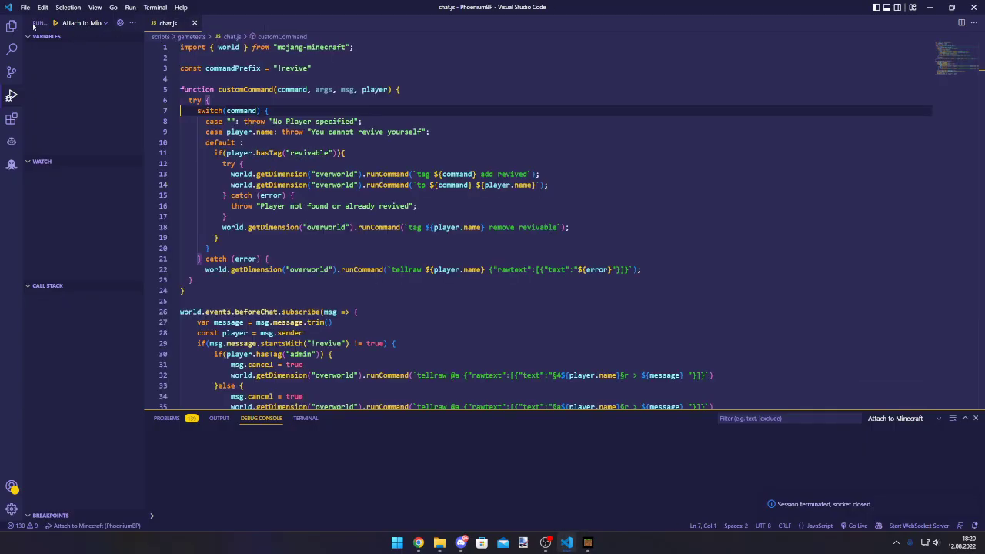
# Step: Show the Minecraft Bedrock Edition Debugger extension page and select the whole CheckNetIsolation loopback command
pyautogui.click(12, 25)
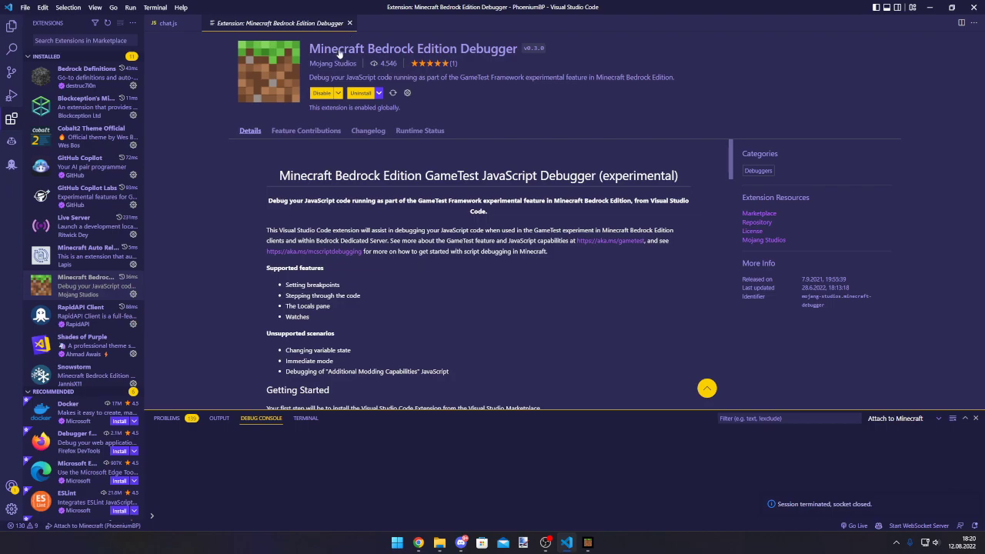
pyautogui.doubleClick(415, 48)
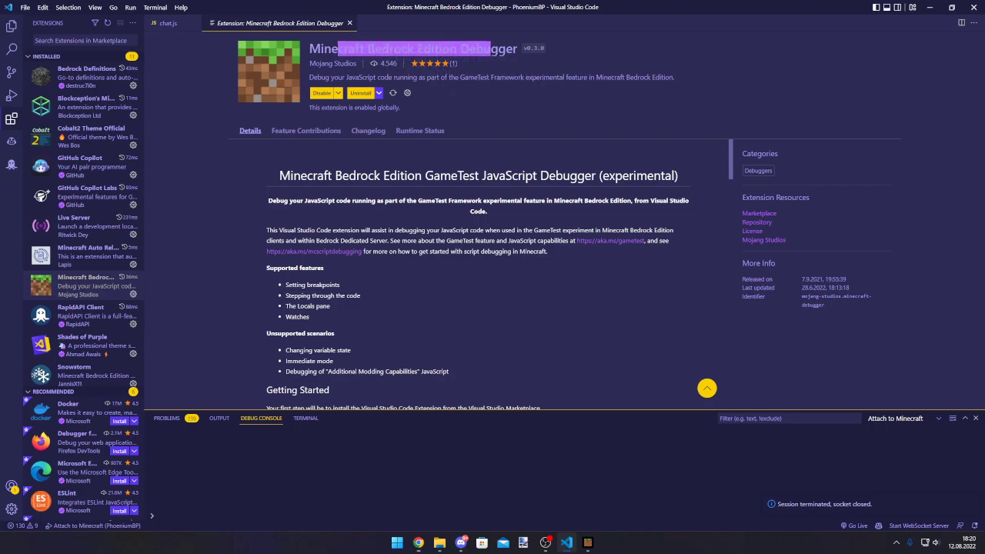
pyautogui.scroll(-3)
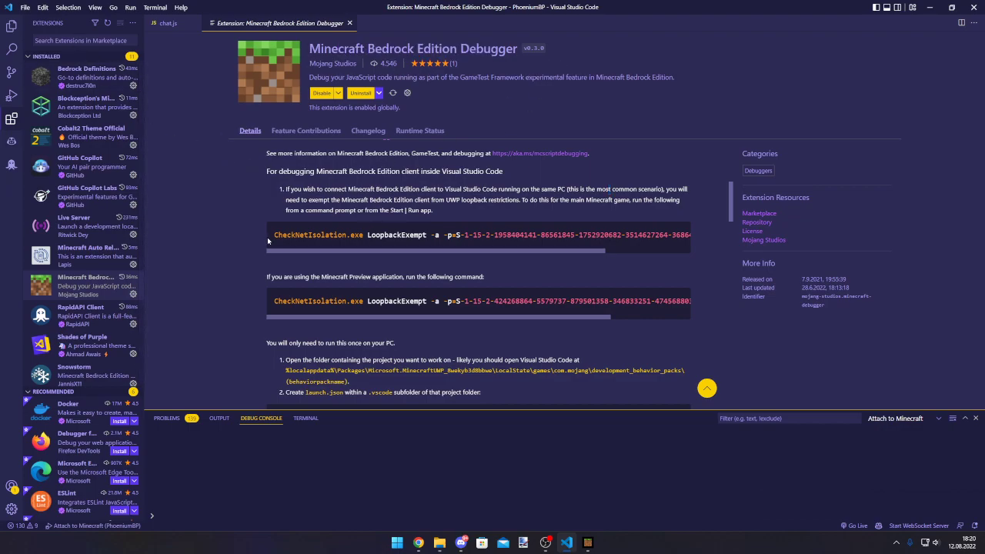
pyautogui.moveTo(267, 233); pyautogui.dragTo(660, 234)
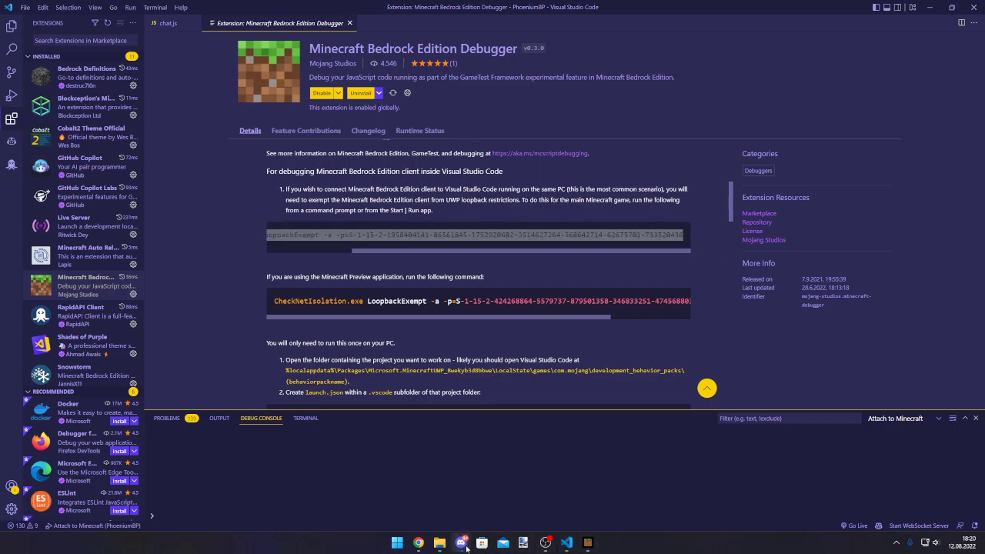
pyautogui.tripleClick(477, 234)
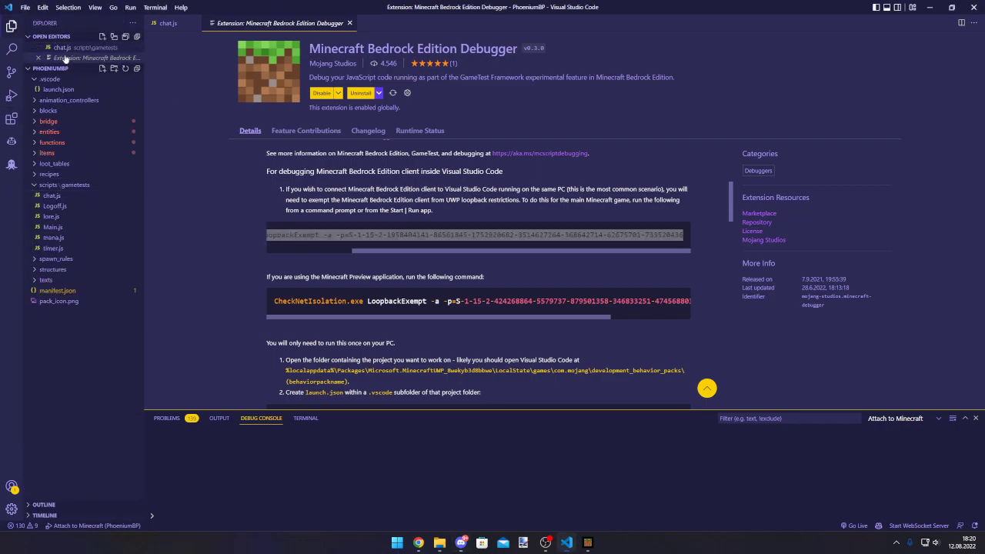
# Step: Start File > Open Folder, then cancel the folder picker without opening anything
pyautogui.click(24, 6)
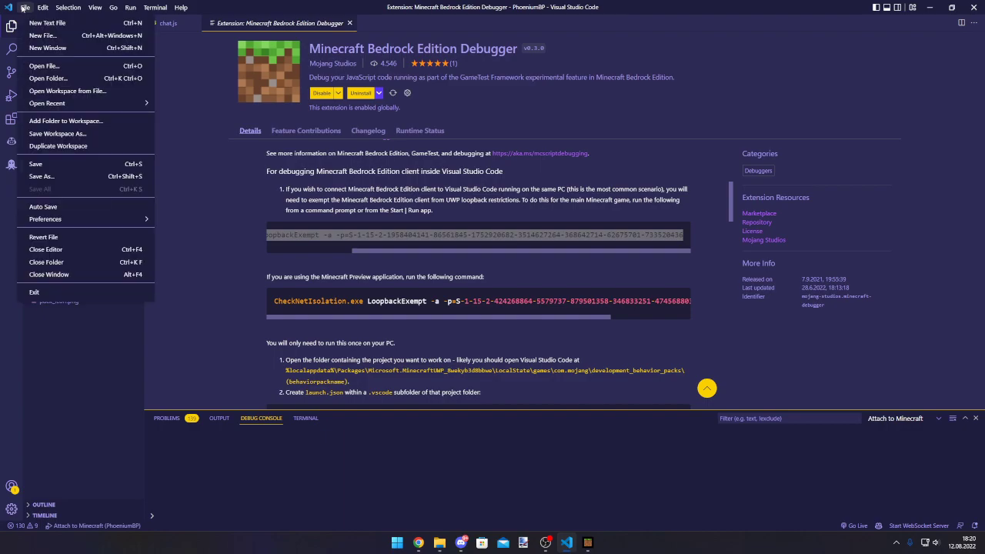
pyautogui.click(48, 77)
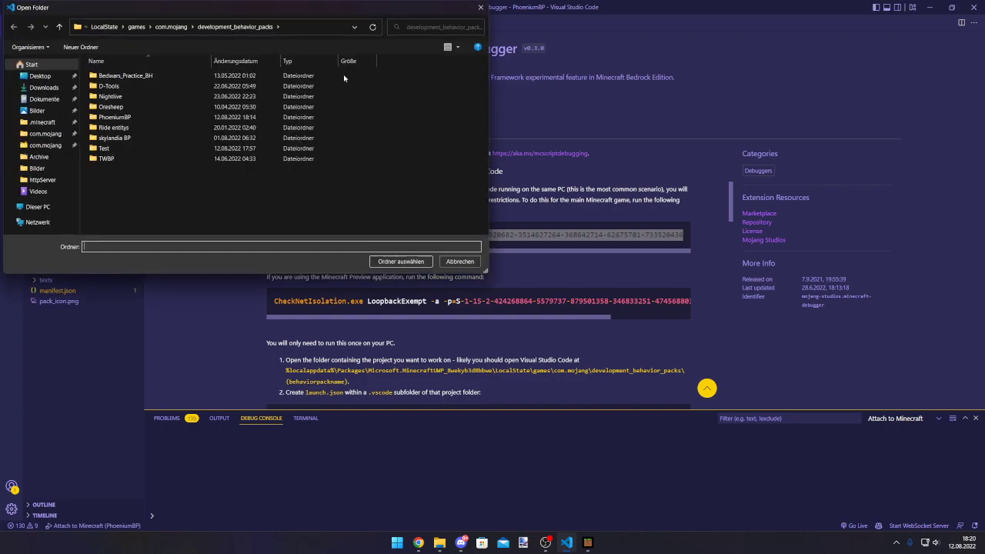
pyautogui.click(114, 117)
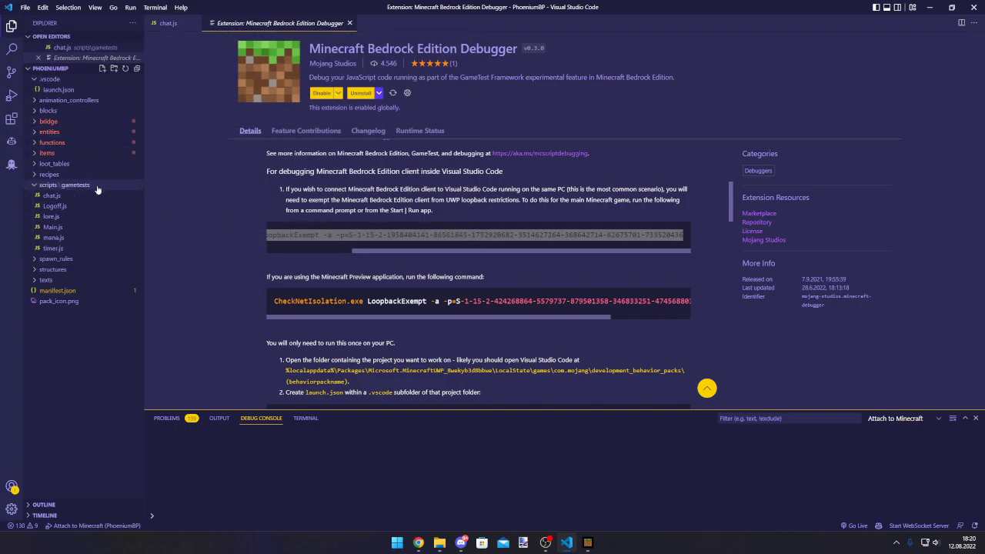
pyautogui.click(304, 419)
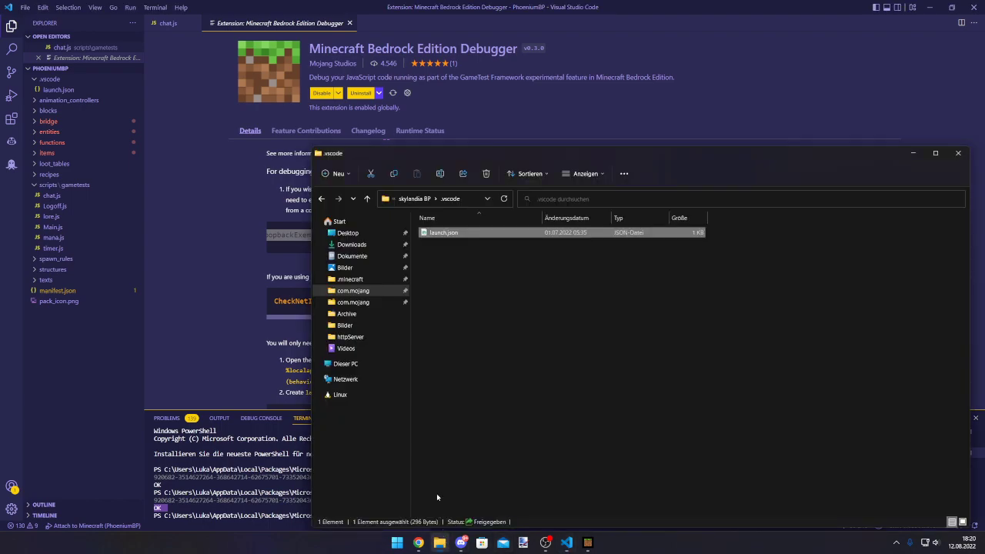
# Step: Go to the skylandia BP pack folder and start a Windows PowerShell terminal there
pyautogui.click(320, 198)
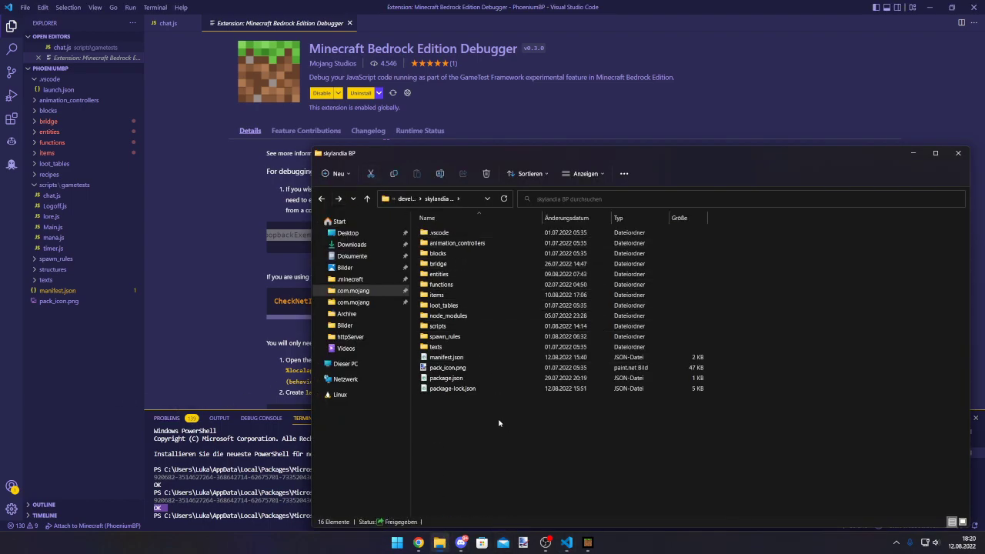
pyautogui.click(446, 378)
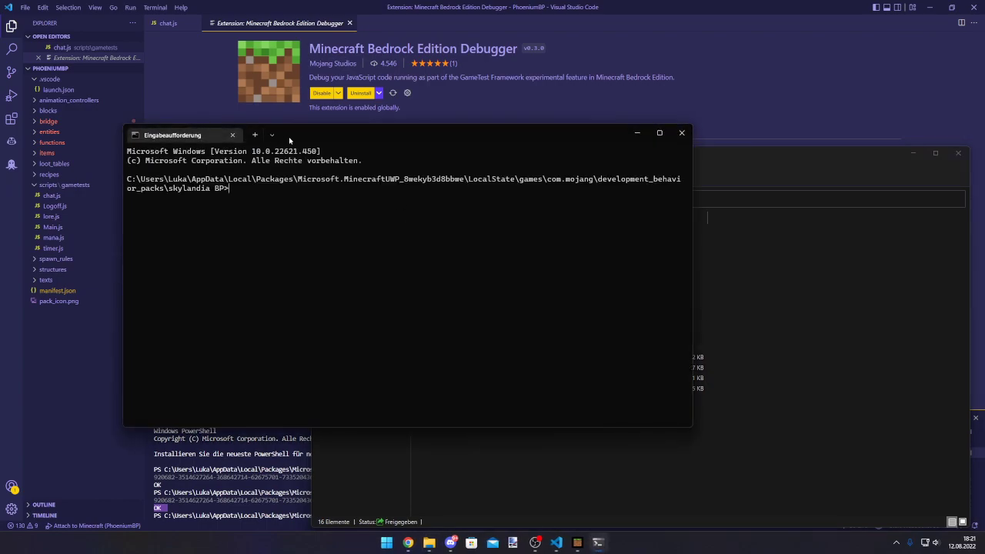
pyautogui.click(271, 135)
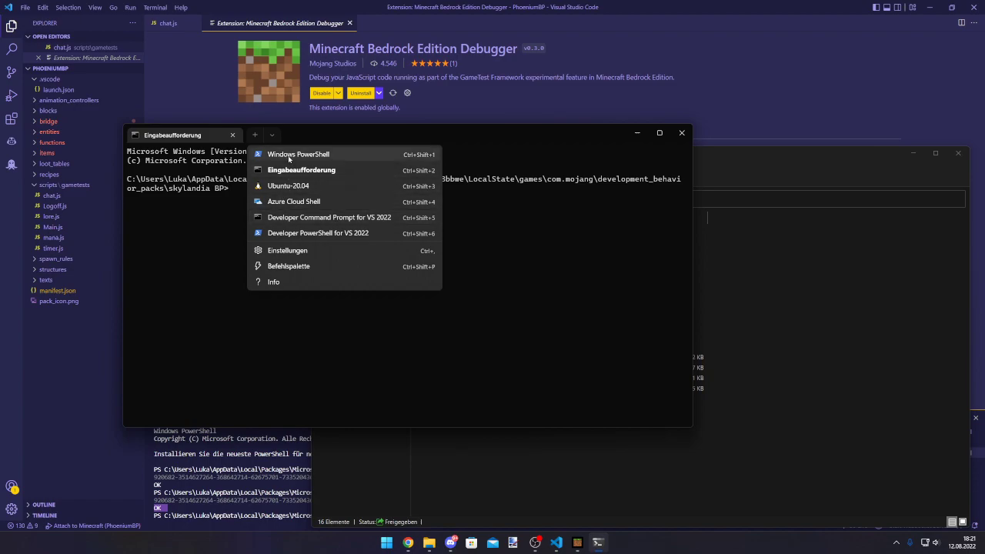
pyautogui.click(299, 154)
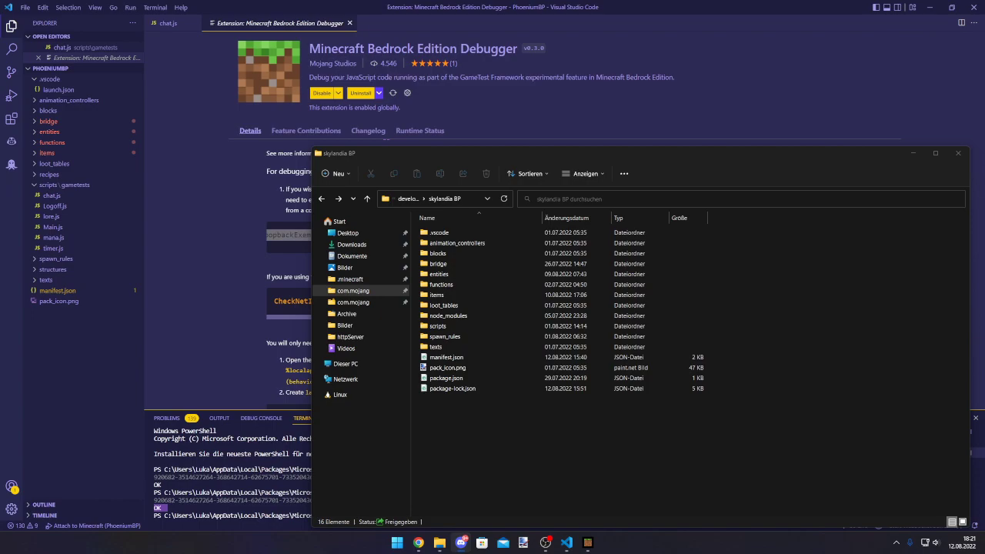
pyautogui.moveTo(957, 366)
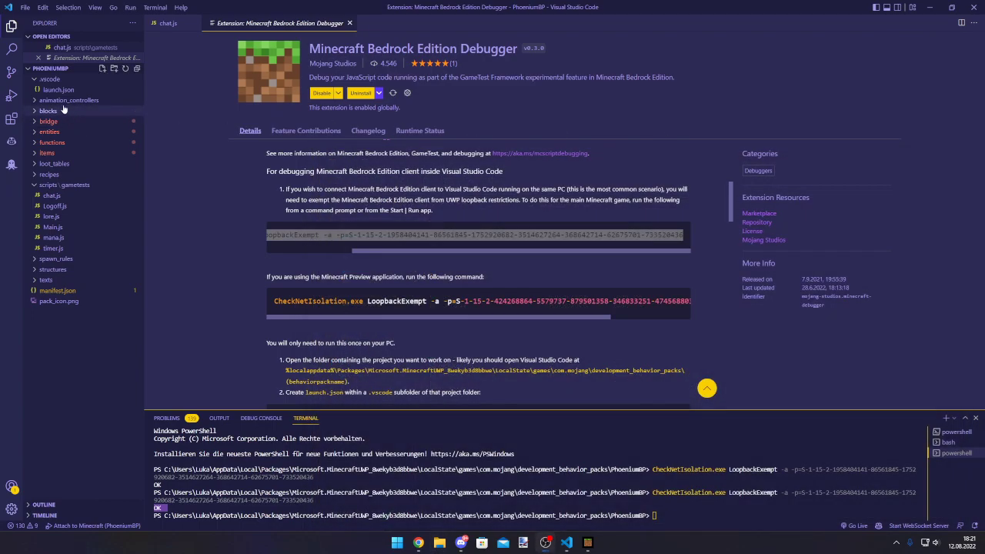
# Step: In Run and Debug create a launch configuration using Minecraft Debugger and begin entering port 191..
pyautogui.rightClick(50, 111)
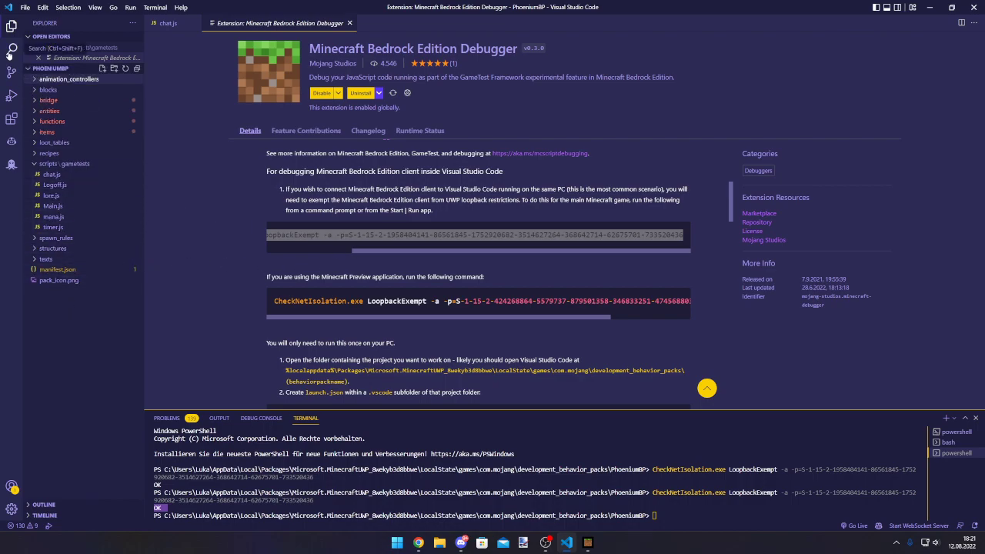
pyautogui.click(13, 96)
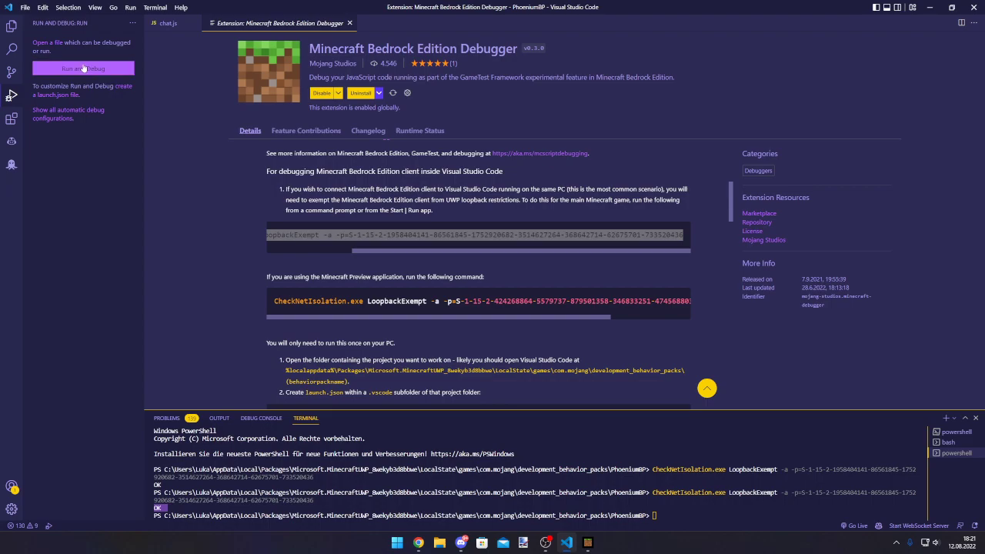
pyautogui.click(83, 67)
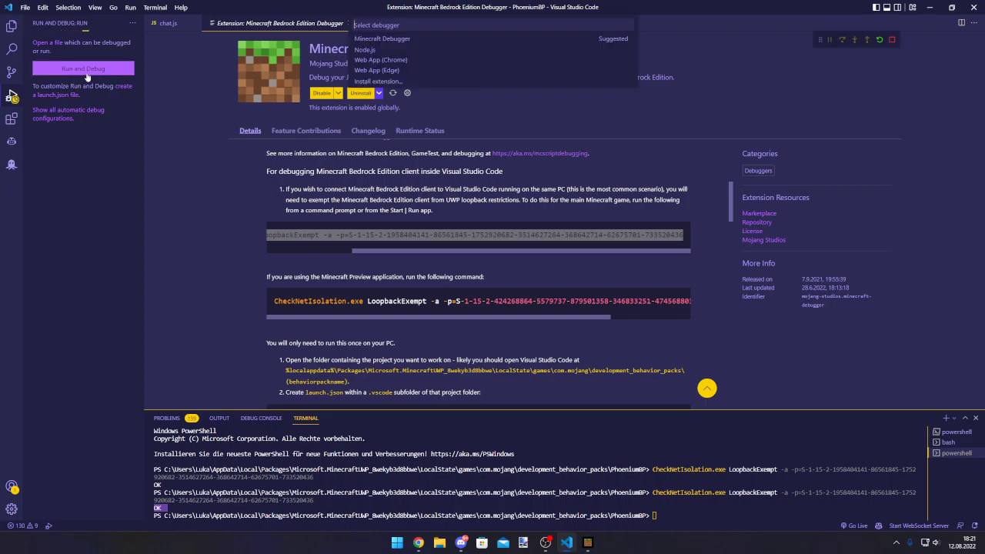
pyautogui.moveTo(381, 39)
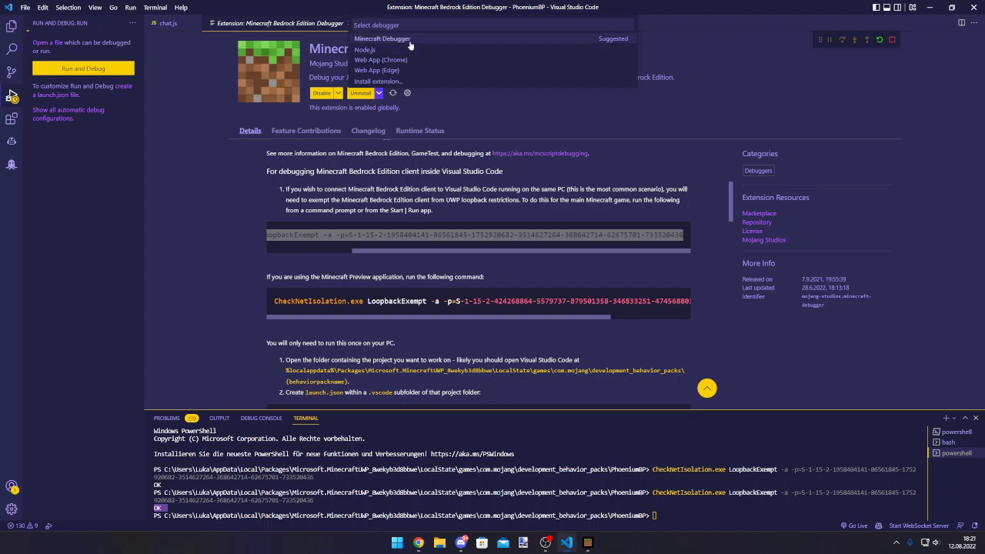
pyautogui.moveTo(367, 43)
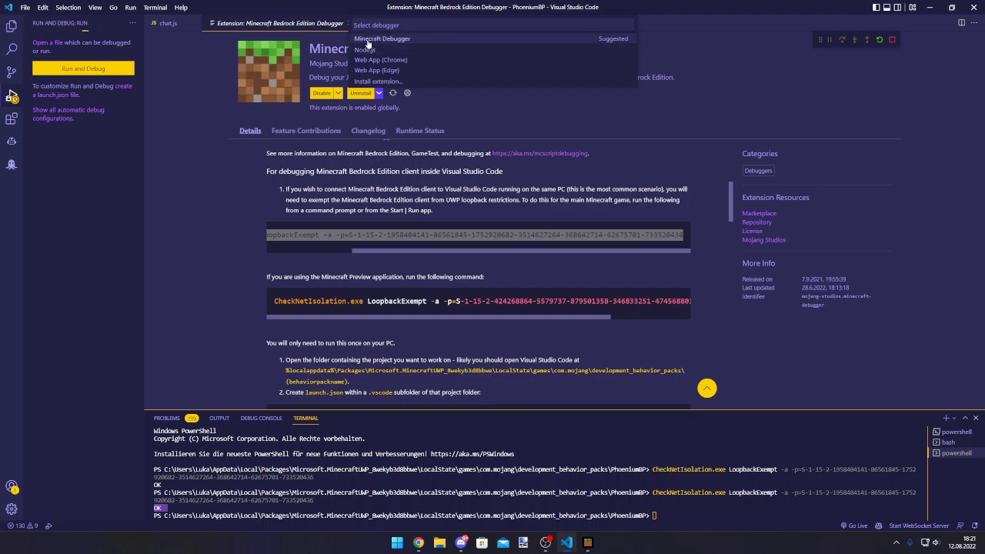
pyautogui.click(382, 39)
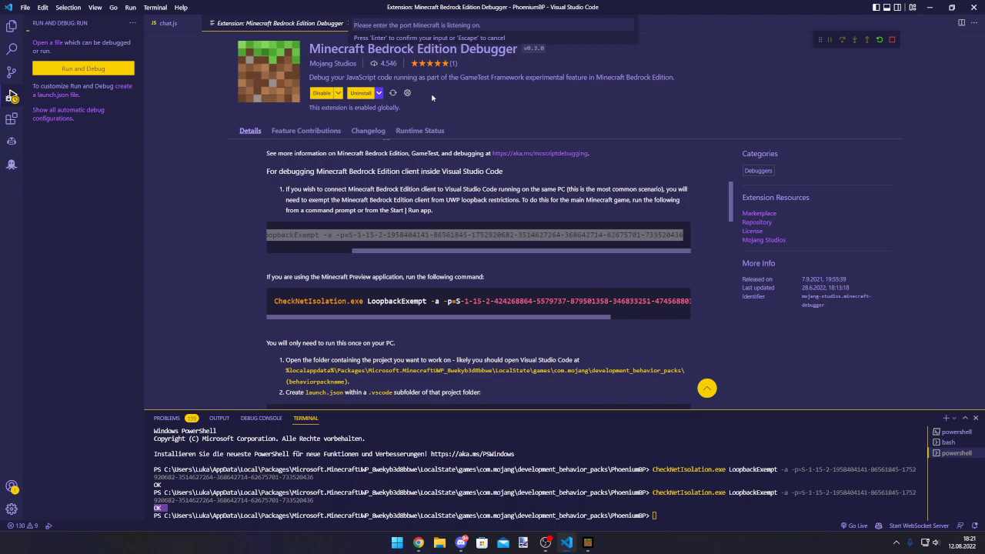
pyautogui.write('191')
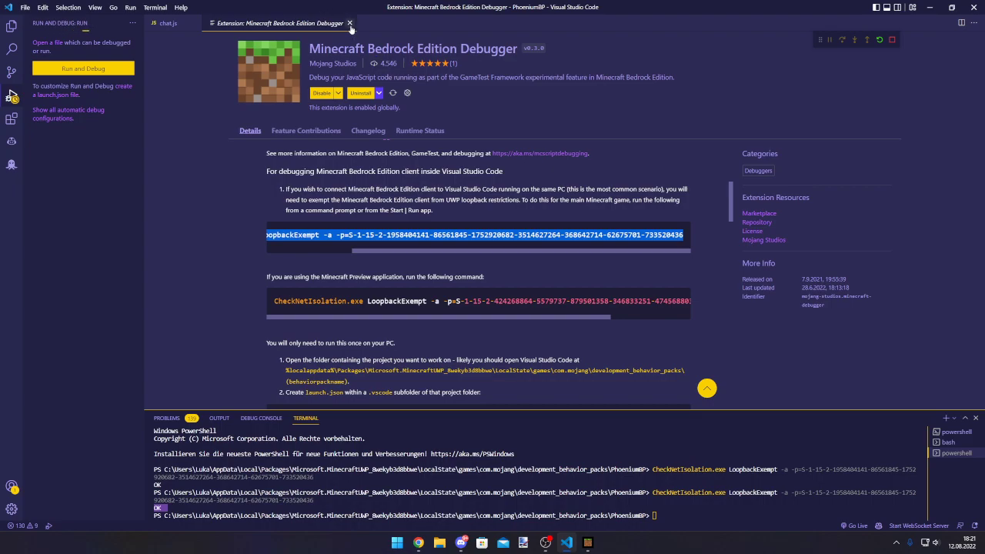
# Step: Create launch.json with an Attach to Minecraft listen configuration on port 19144, then close it
pyautogui.click(351, 23)
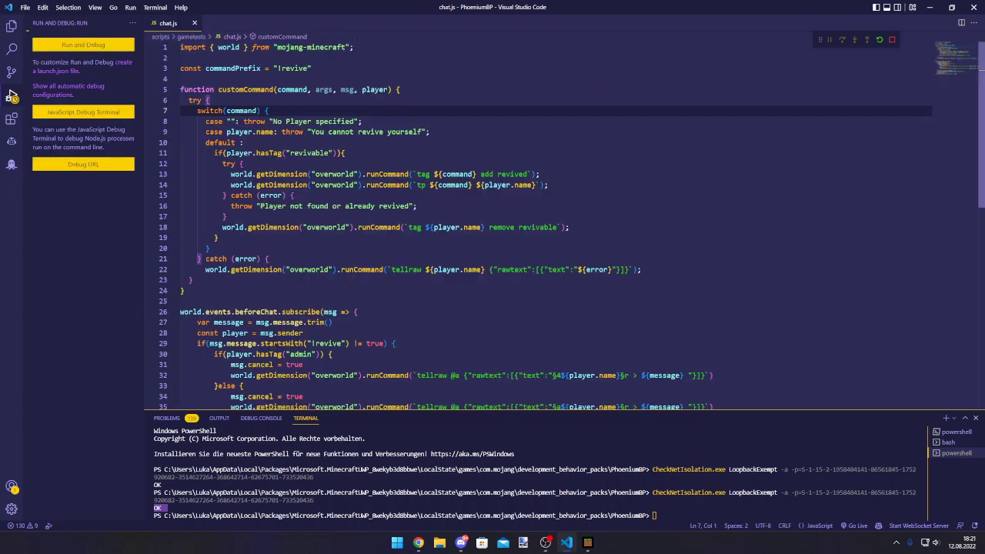
pyautogui.click(262, 419)
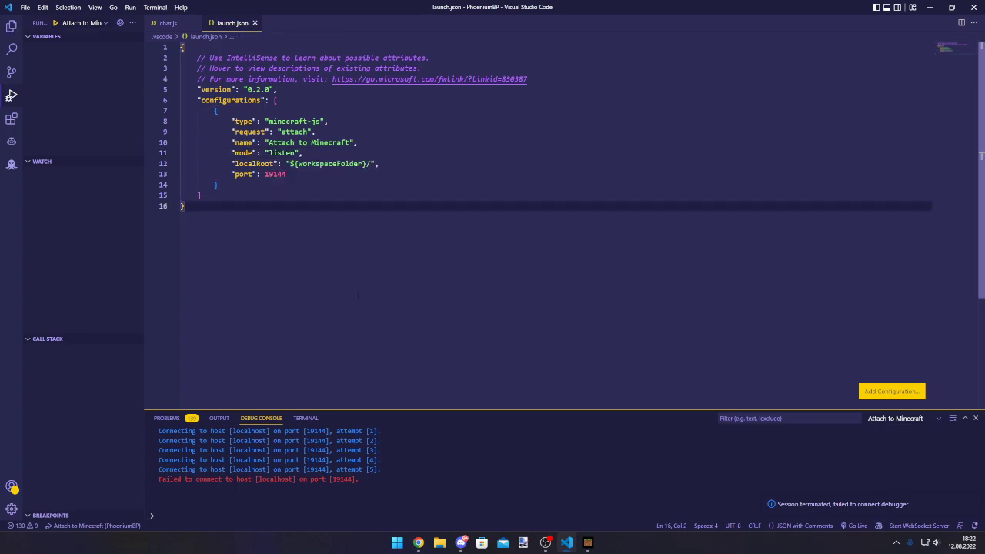
pyautogui.click(168, 23)
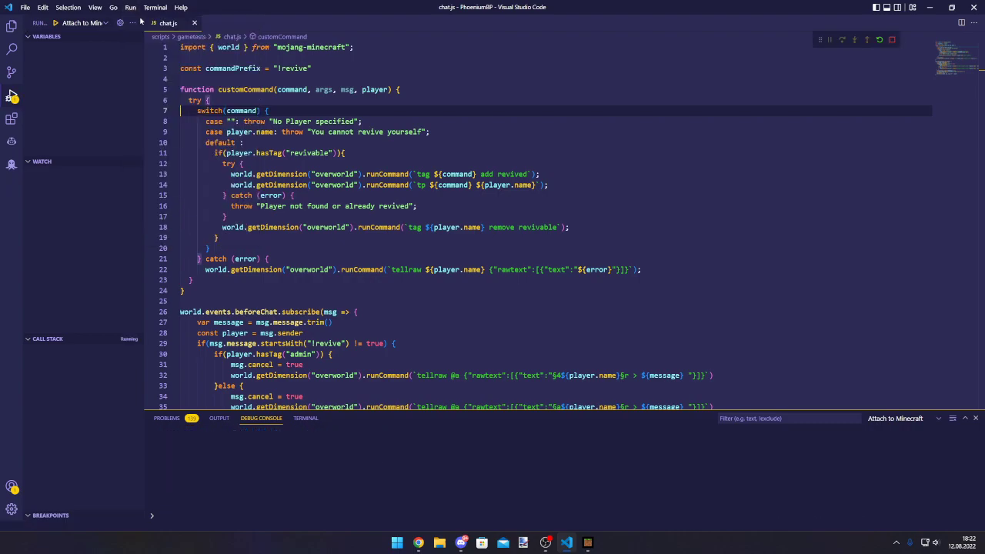
# Step: In Minecraft chat enter /script debugger connect localhost 19144 to attach to VS Code
pyautogui.click(55, 23)
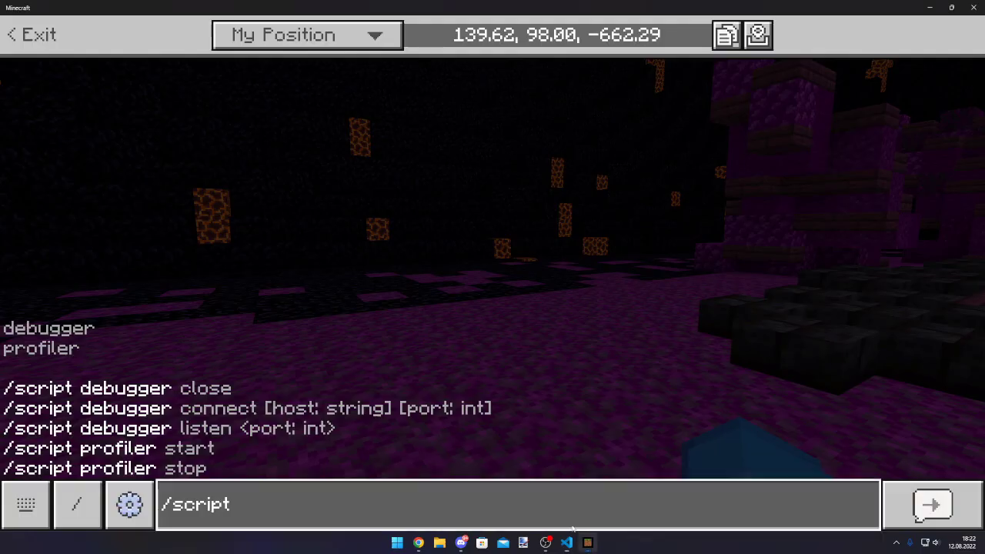
pyautogui.write('debugger connect')
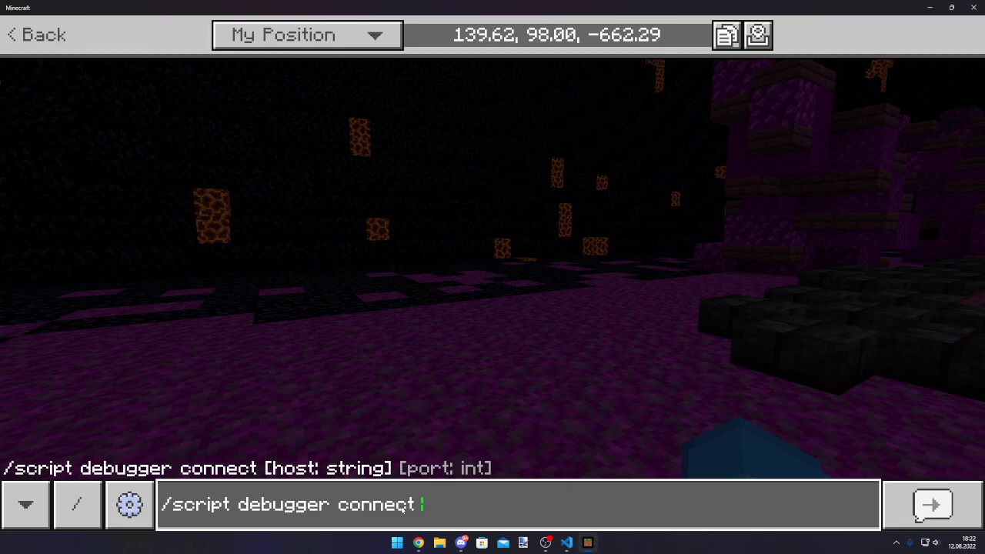
pyautogui.write('localhost')
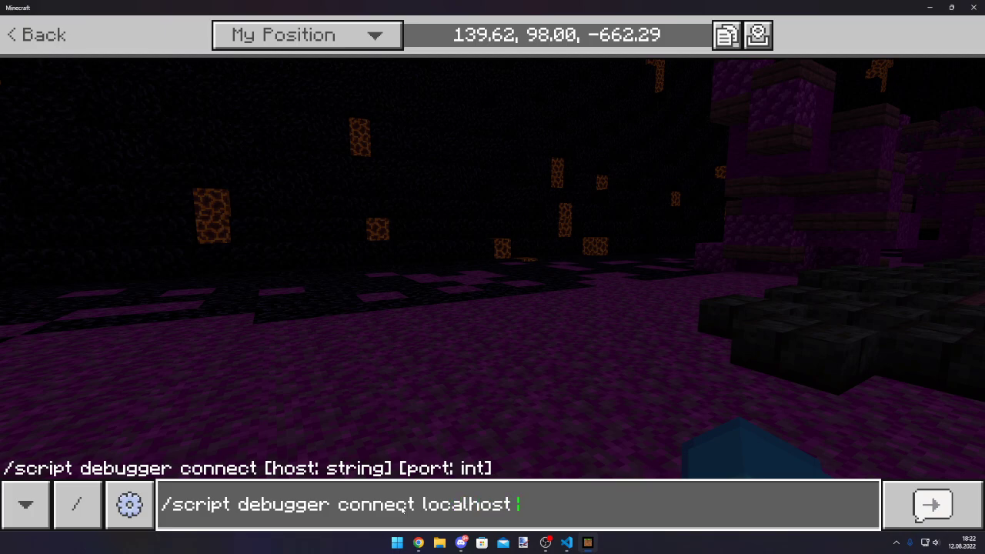
pyautogui.write('19144')
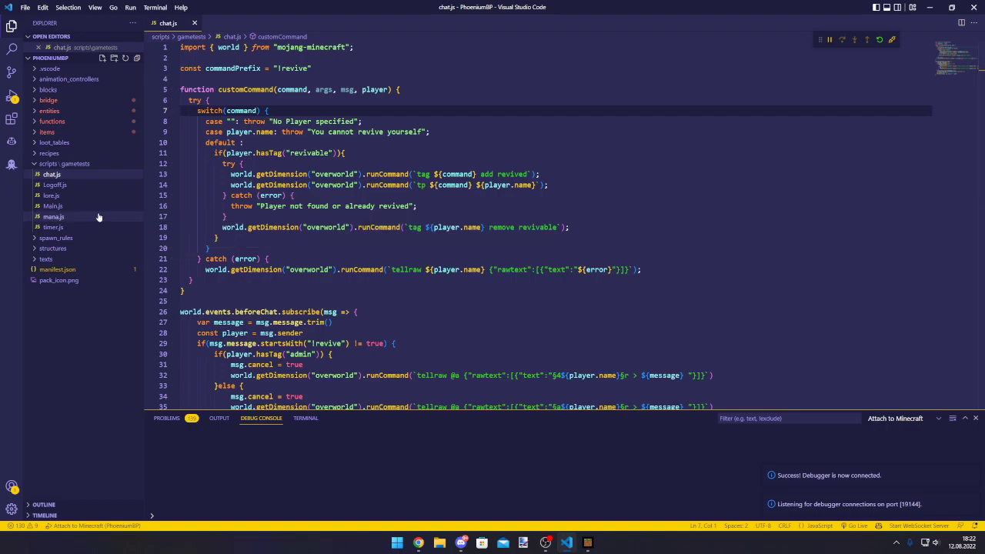
# Step: Open mana.js from scripts/gametests alongside the paused Minecraft window
pyautogui.click(54, 227)
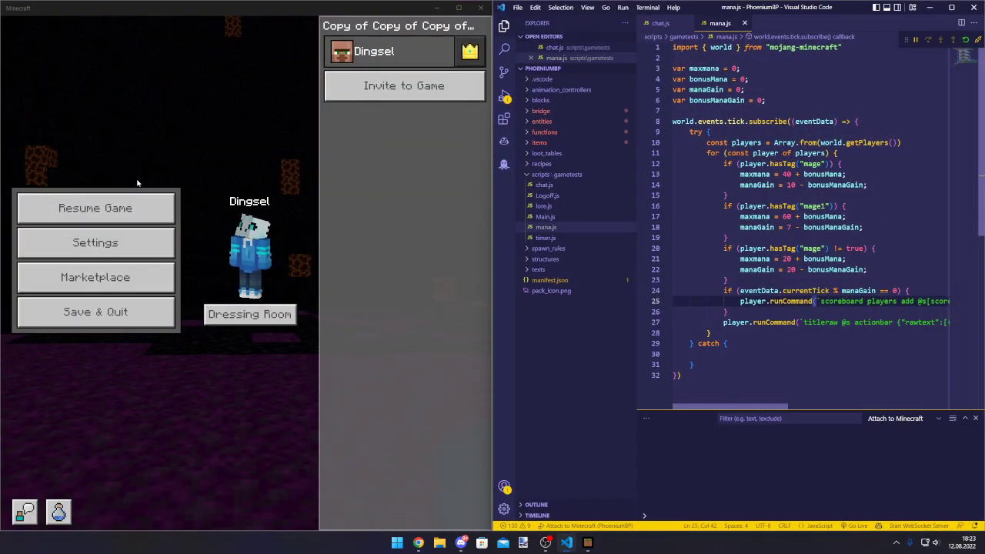
# Step: Resume the game and set a breakpoint on line 12 of mana.js to pause at the mage-tag check
pyautogui.click(96, 207)
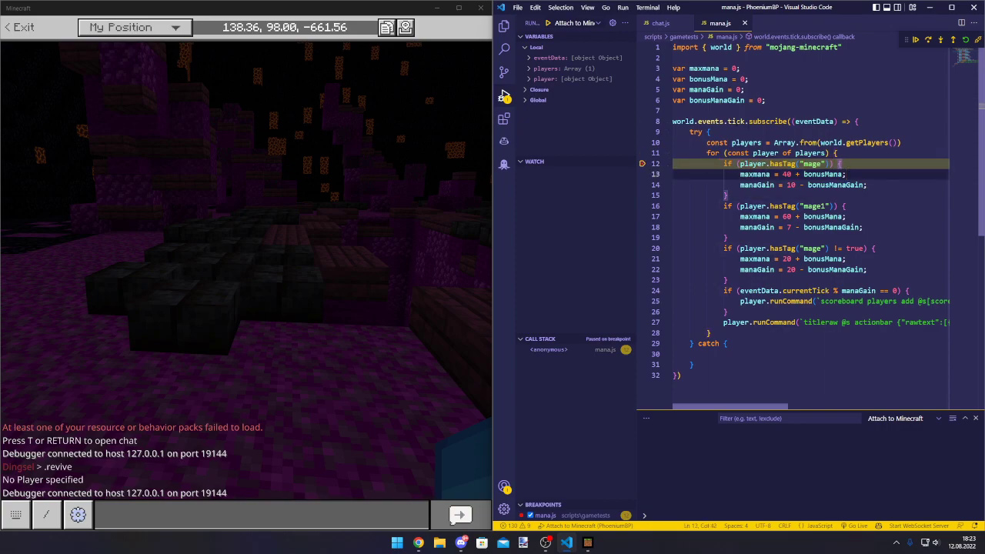
pyautogui.click(706, 163)
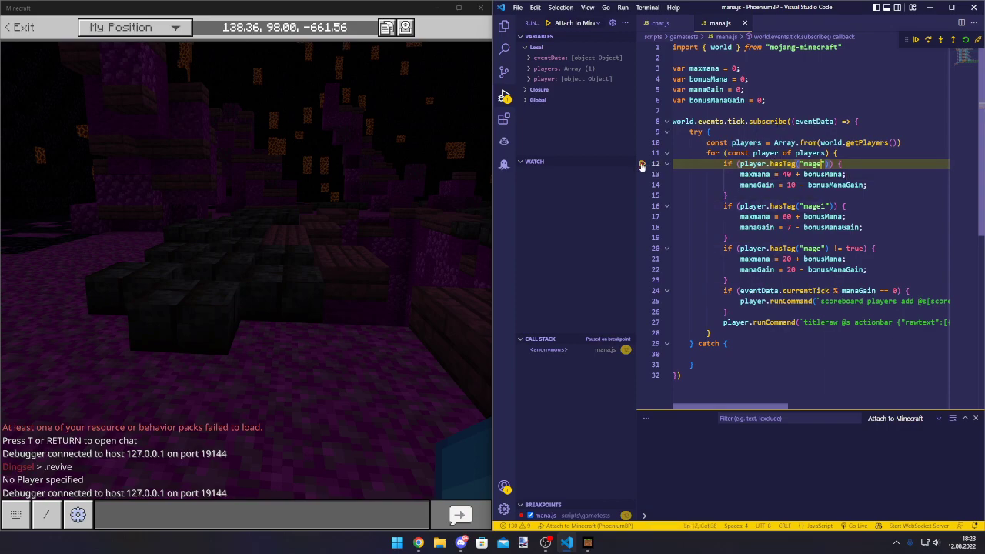
pyautogui.moveTo(915, 40)
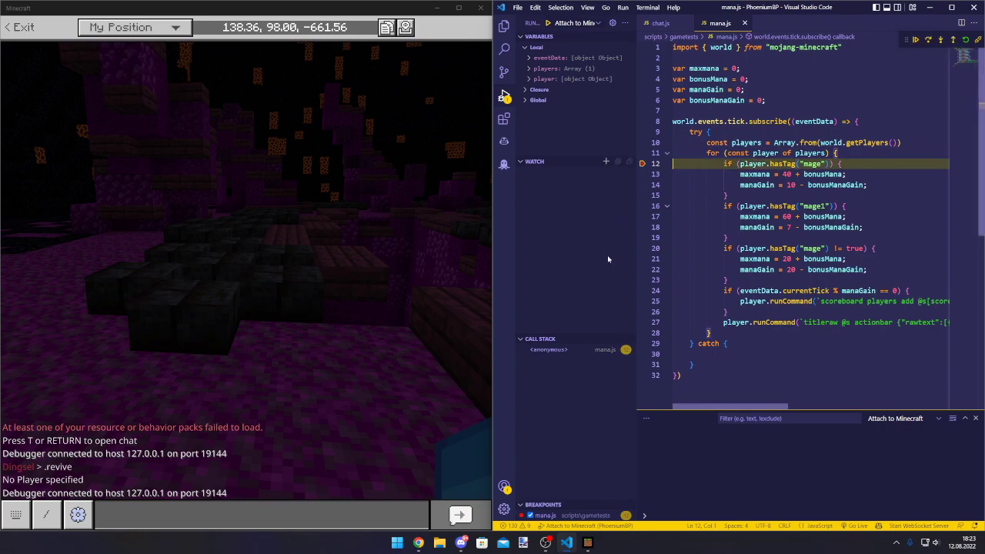
pyautogui.moveTo(557, 332)
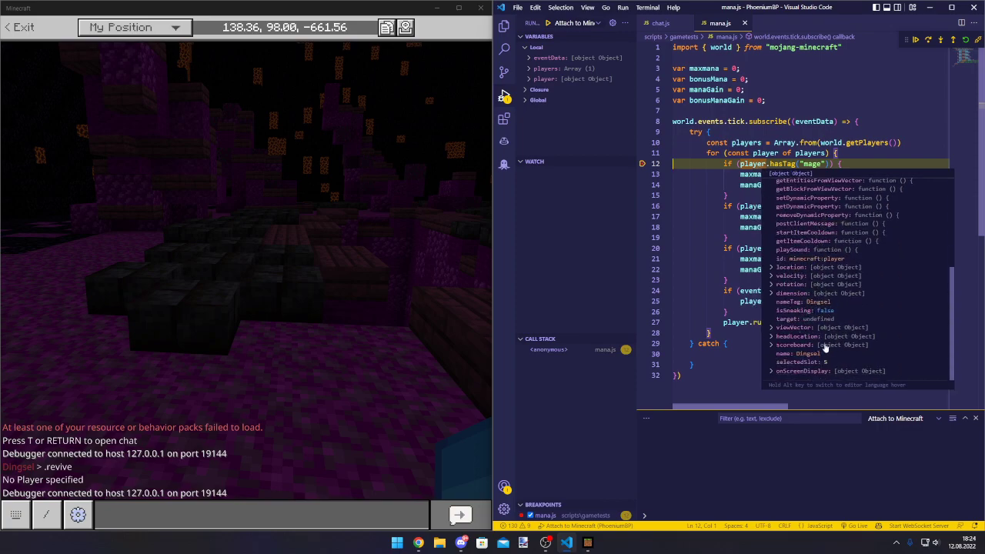
pyautogui.moveTo(823, 368)
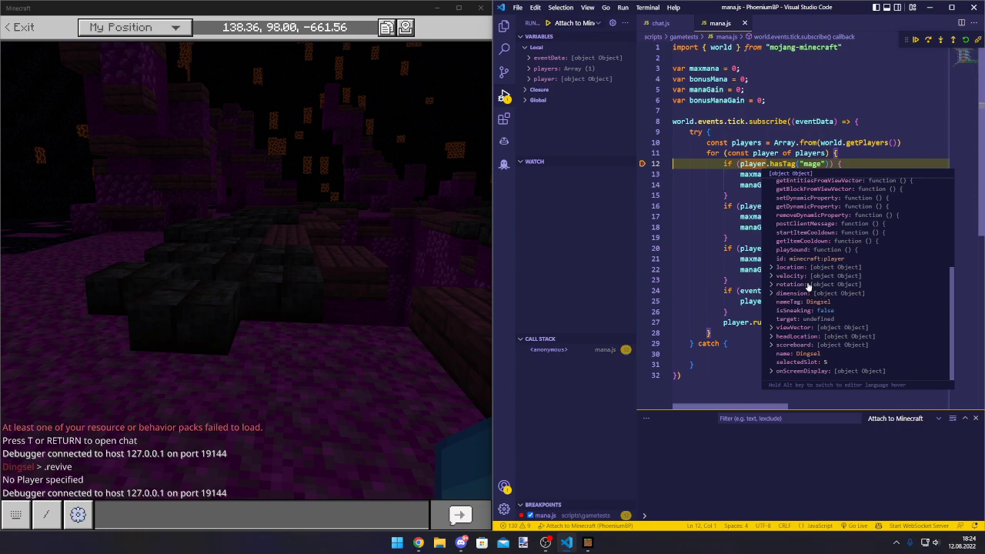
pyautogui.moveTo(800, 283)
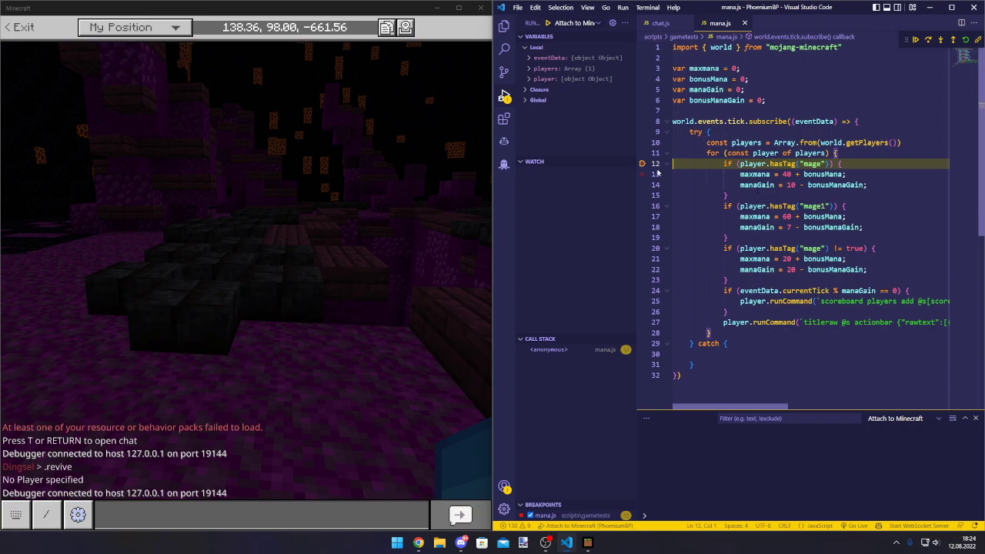
# Step: Add a breakpoint on line 13 and step over to the maxmana assignment line
pyautogui.click(643, 174)
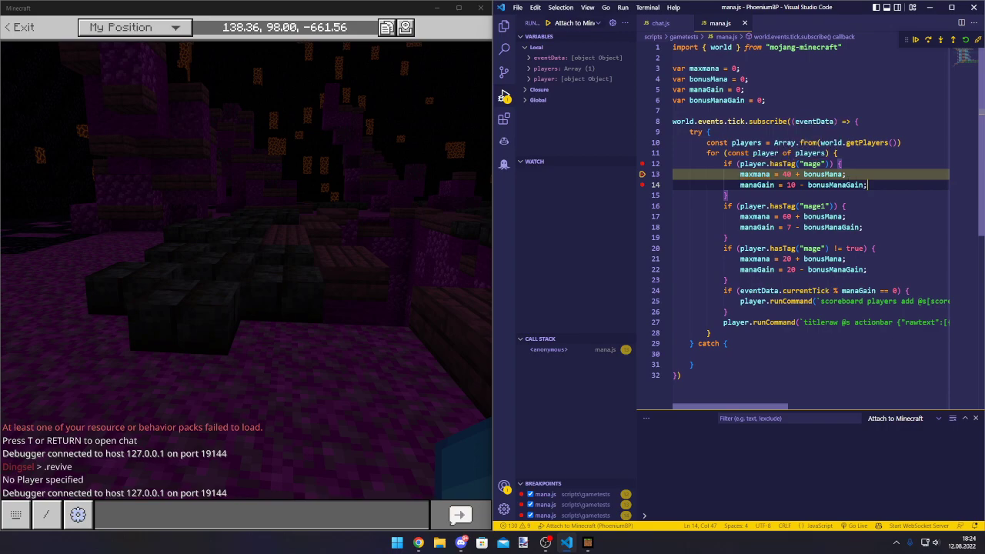
pyautogui.click(839, 163)
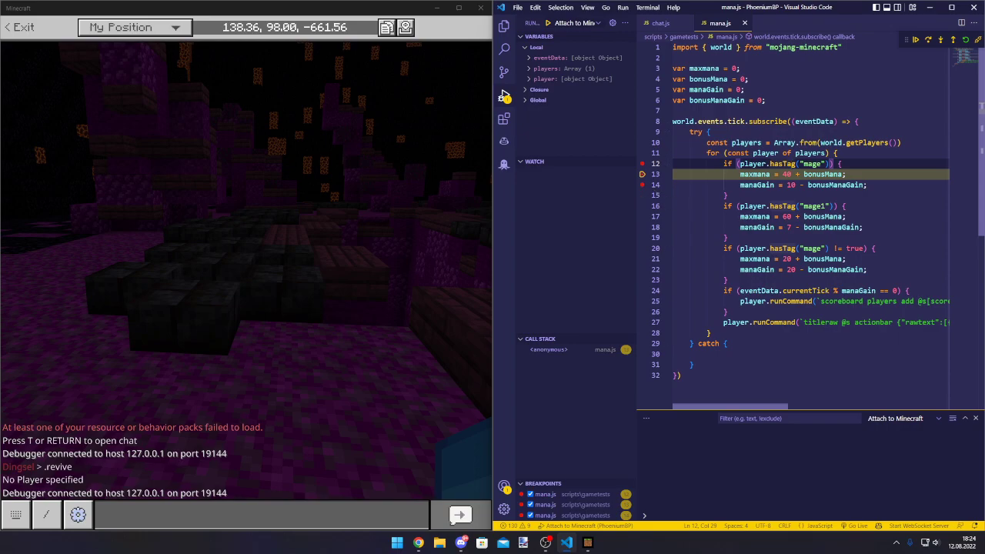
# Step: Expand Local > player in Variables and open its viewVector to show x, y and z
pyautogui.scroll(-3)
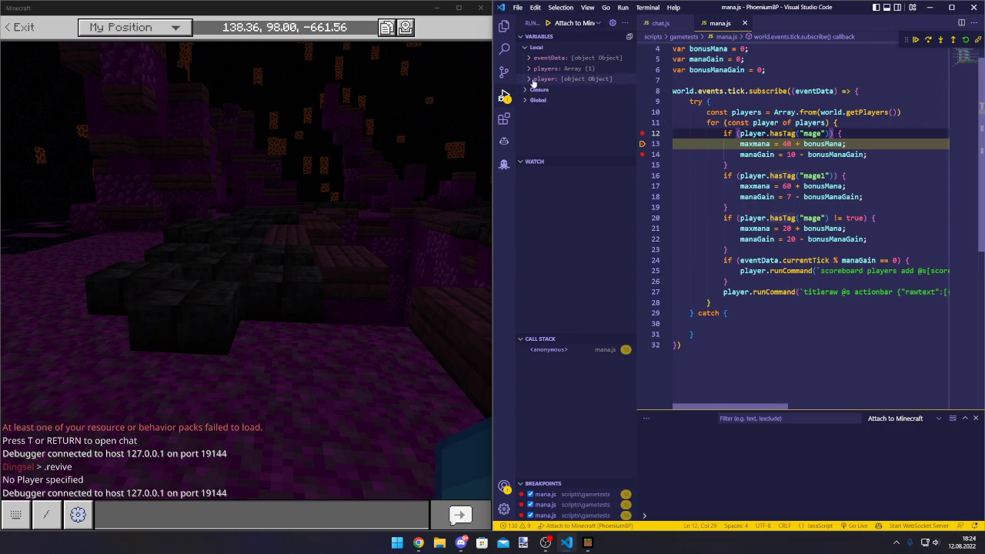
pyautogui.click(541, 79)
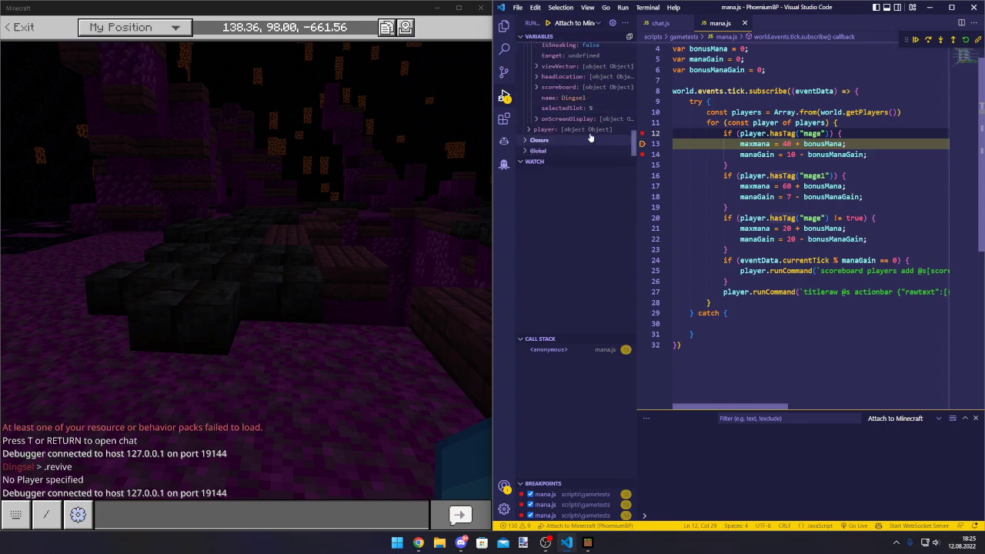
pyautogui.click(535, 66)
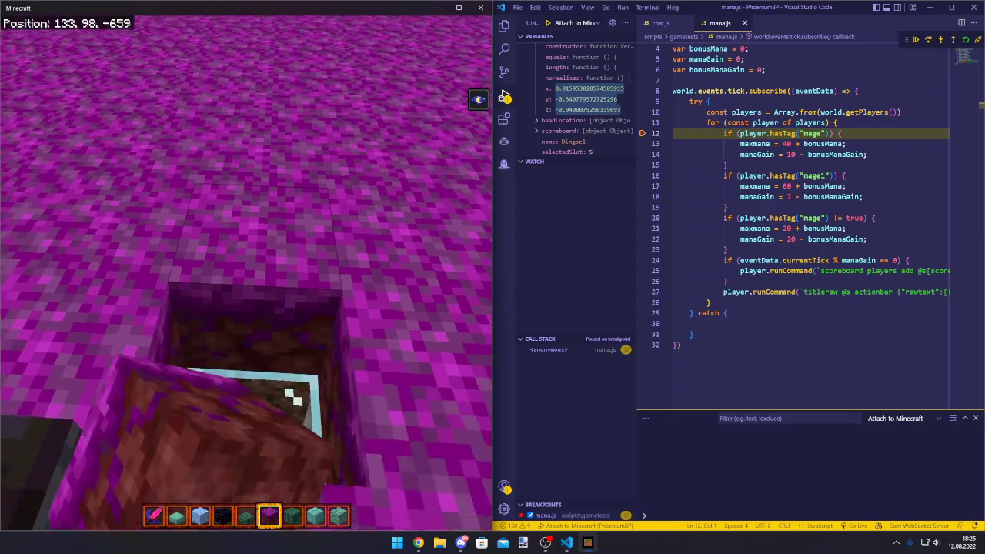
# Step: Pause the game, resume it to see the Mana 60/60 readout, then pause again
pyautogui.press('Escape')
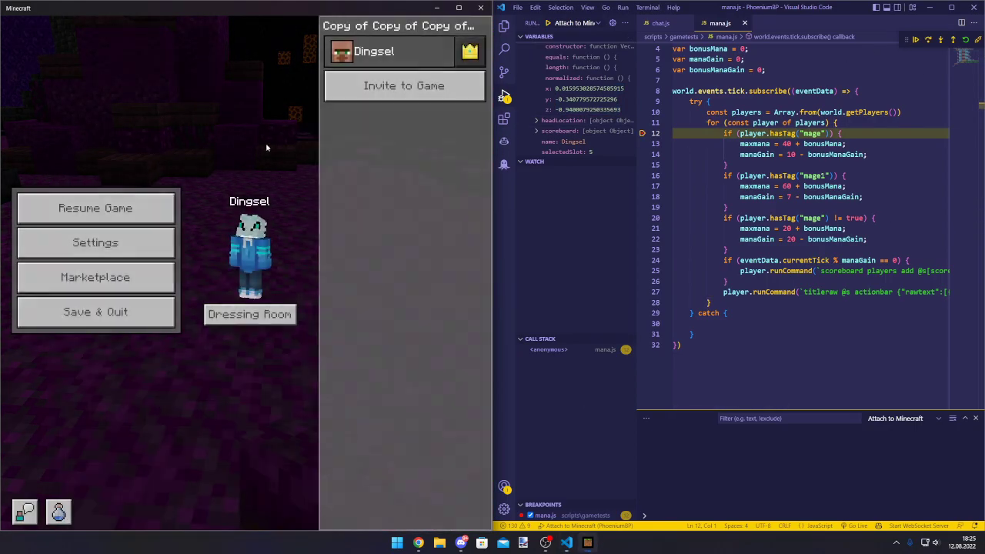
pyautogui.click(95, 208)
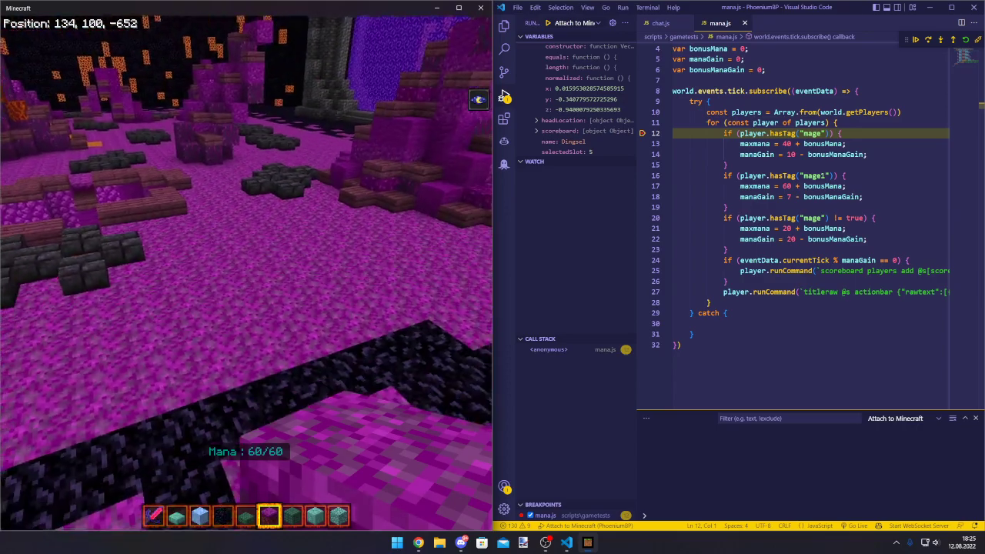
pyautogui.press('Escape')
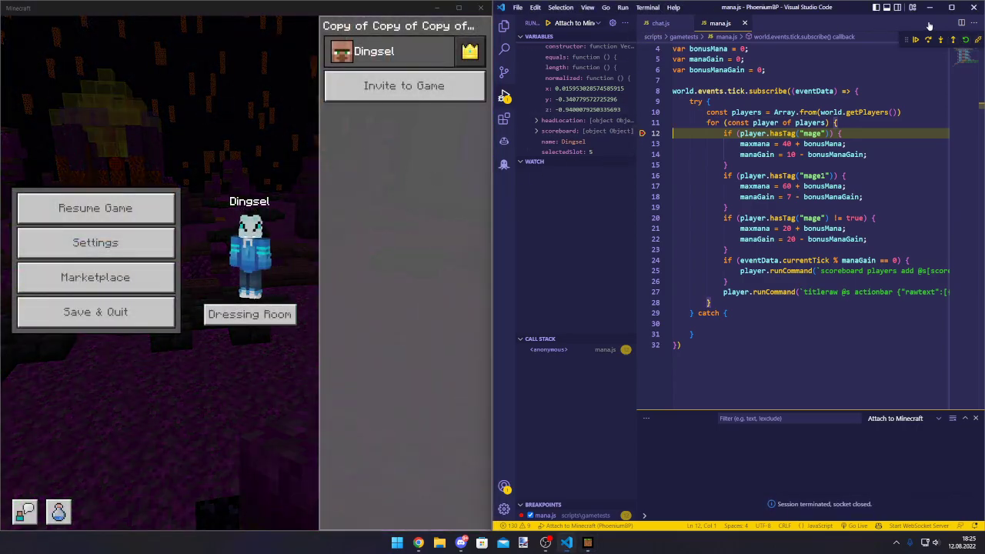
pyautogui.click(96, 207)
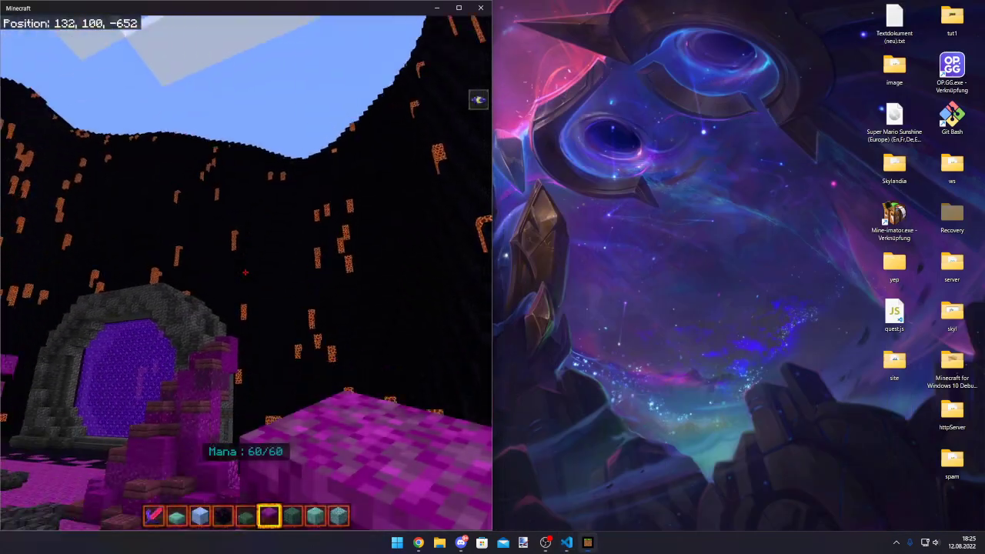
# Step: Start the script profiler from the chat with /script profiler start
pyautogui.press('Escape')
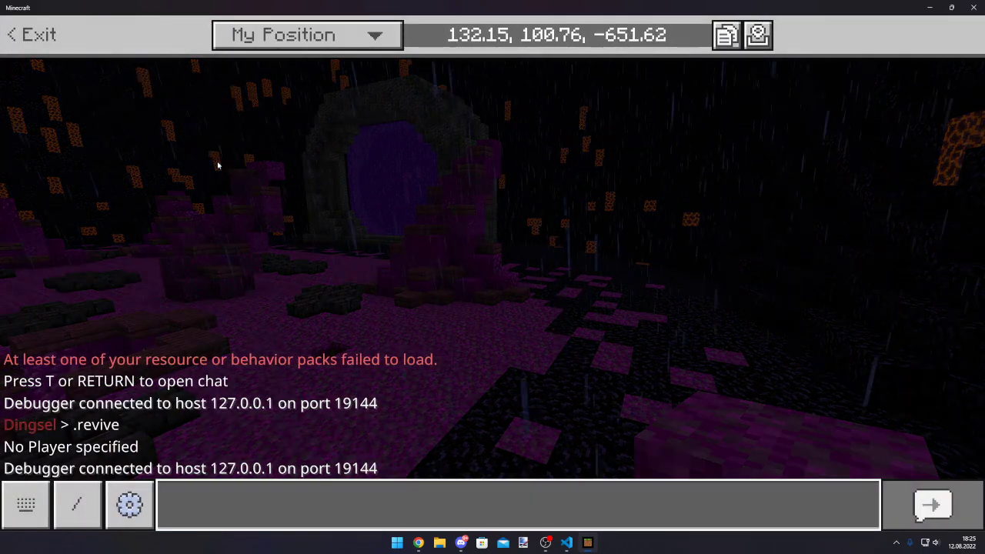
pyautogui.write('/script profiler')
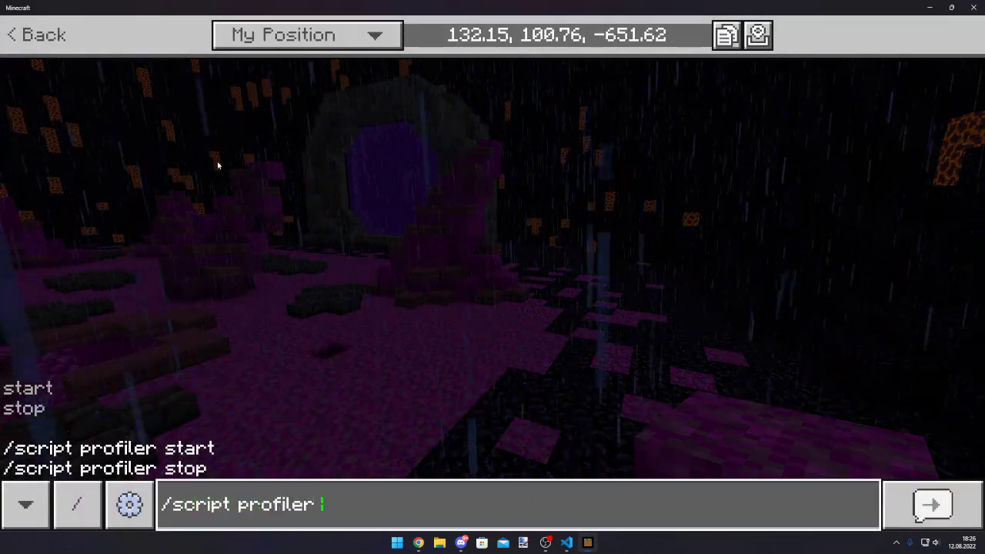
pyautogui.press('enter')
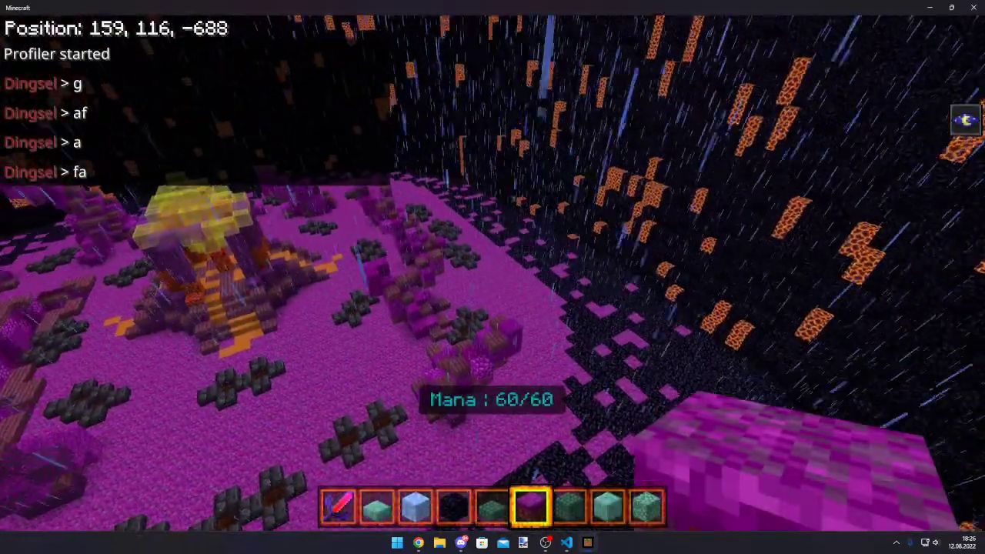
# Step: Stop the script profiler with /script profiler stop, saving a .cpuprofile file
pyautogui.press('t')
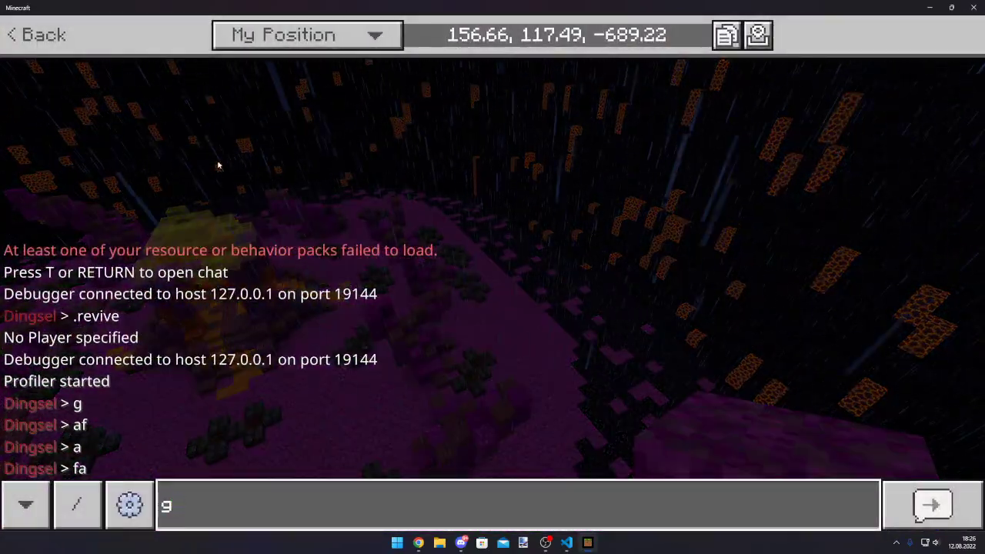
pyautogui.write('/script profiler st')
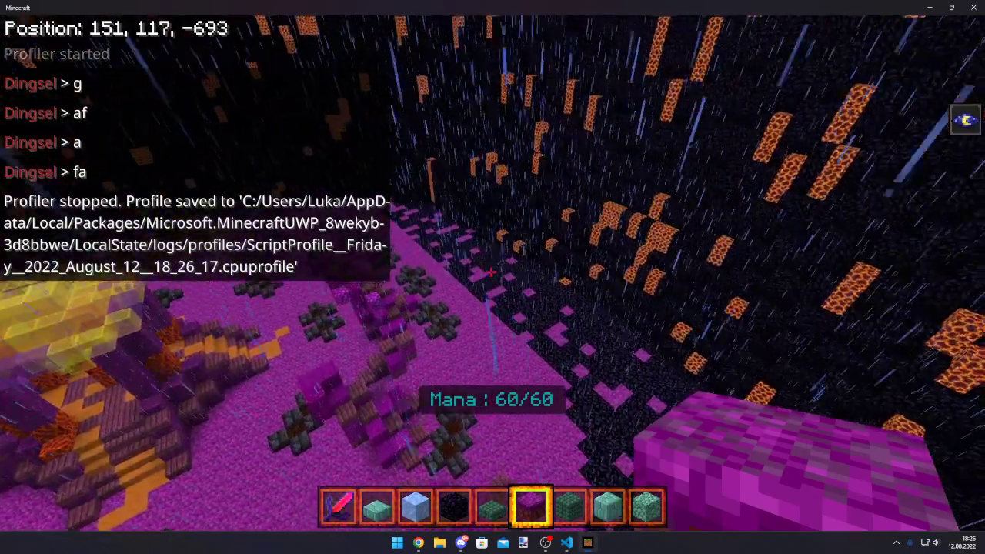
pyautogui.press('t')
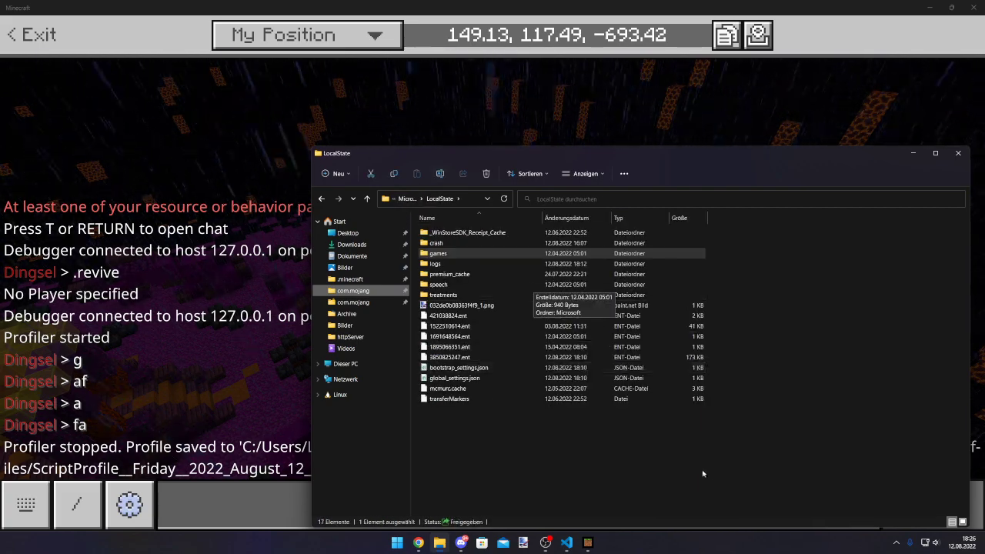
# Step: Go into logs then profiles and select the saved ScriptProfile .cpuprofile file
pyautogui.doubleClick(434, 263)
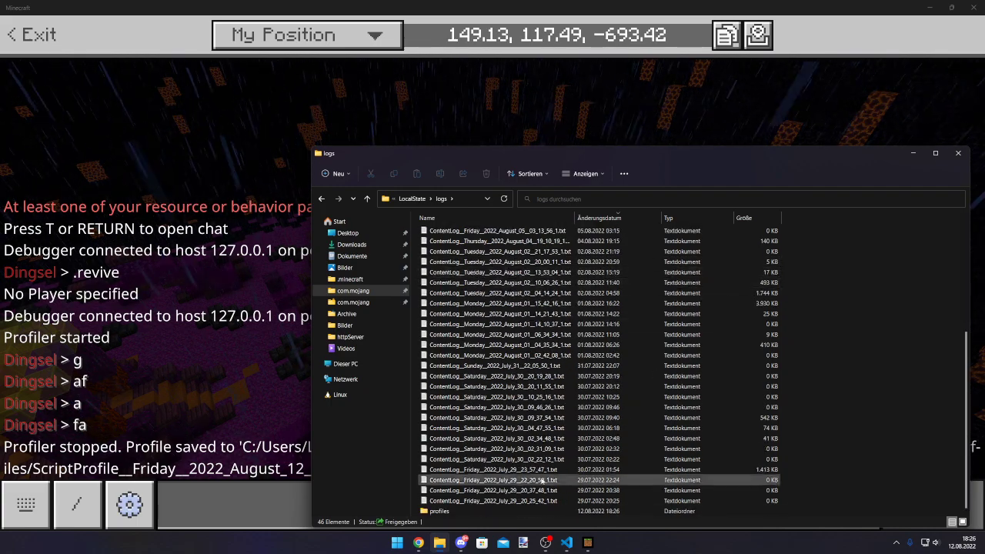
pyautogui.click(438, 511)
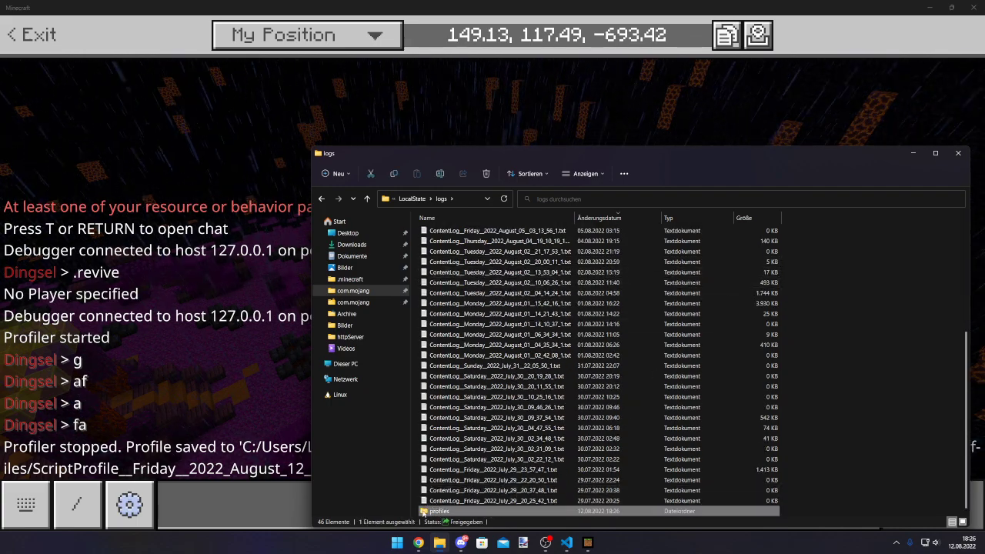
pyautogui.doubleClick(438, 511)
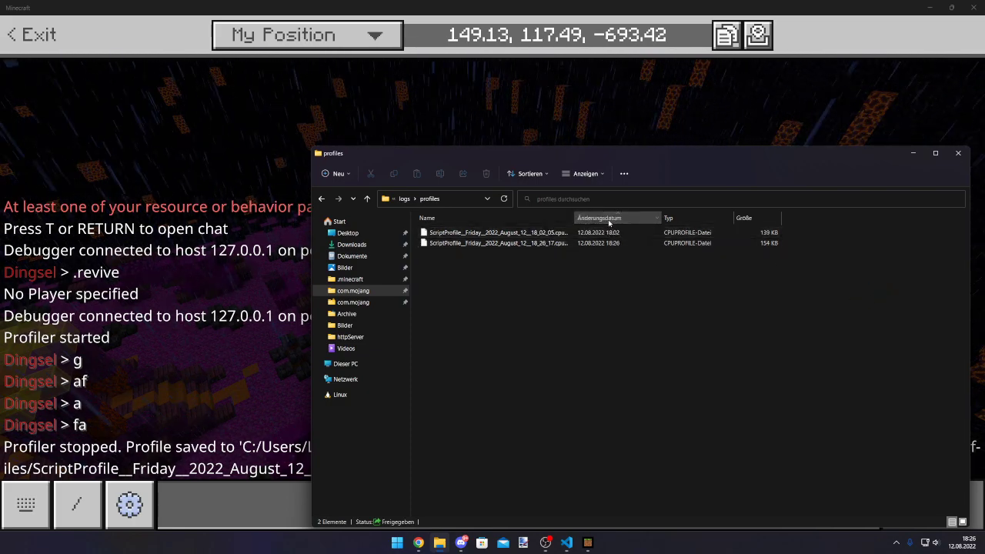
pyautogui.click(599, 218)
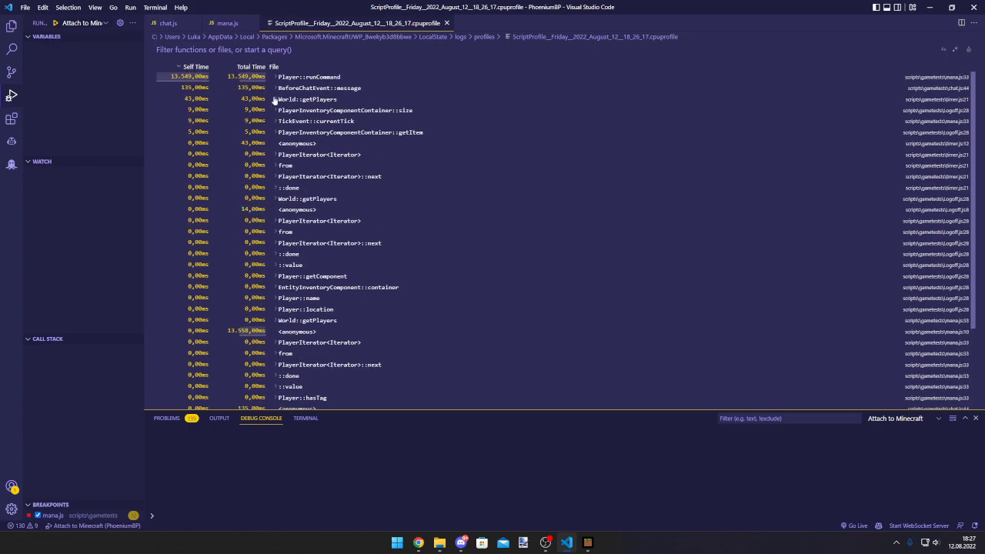
pyautogui.moveTo(852, 80)
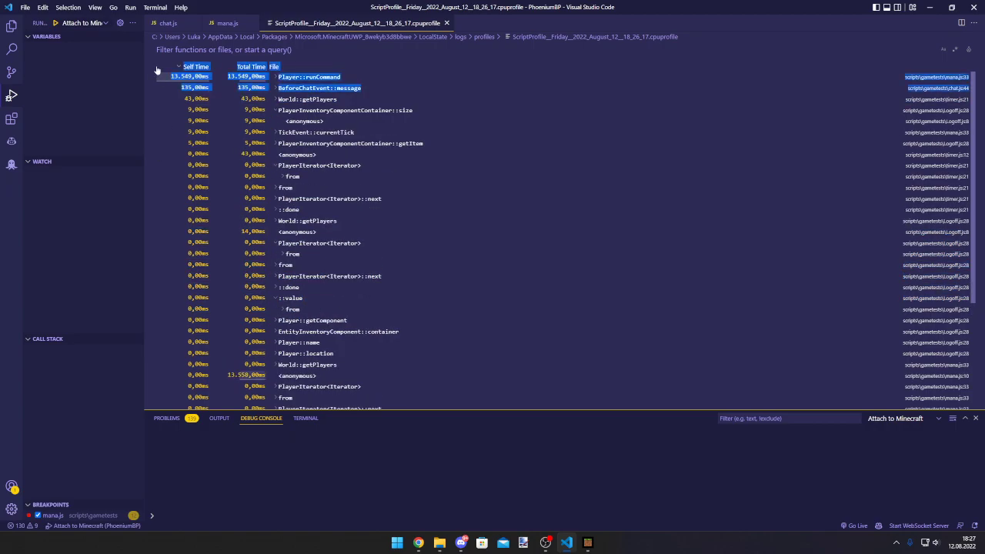
# Step: Scroll the profile's function table, check Extensions for a flame chart viewer, and return to Explorer
pyautogui.scroll(-3)
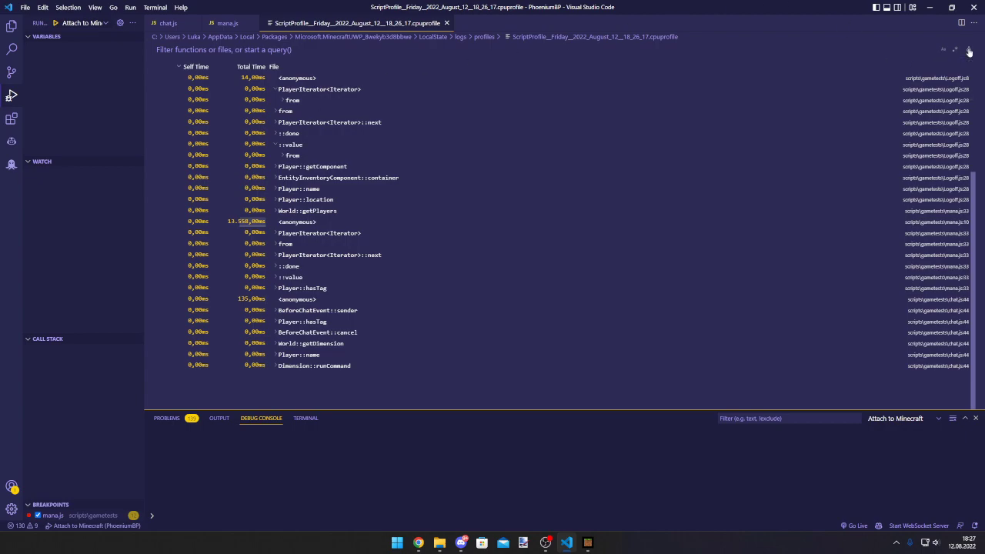
pyautogui.click(12, 92)
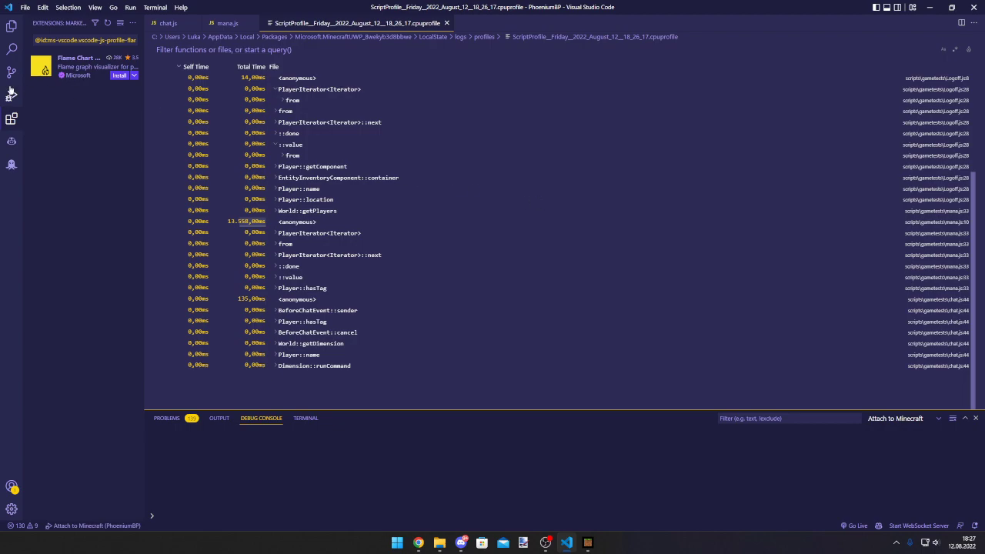
pyautogui.click(11, 25)
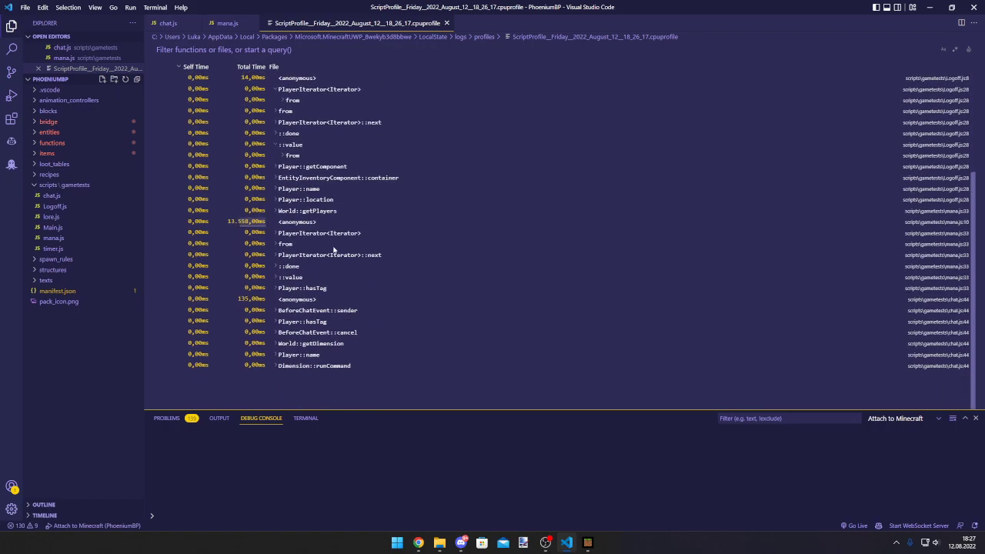
pyautogui.moveTo(853, 249)
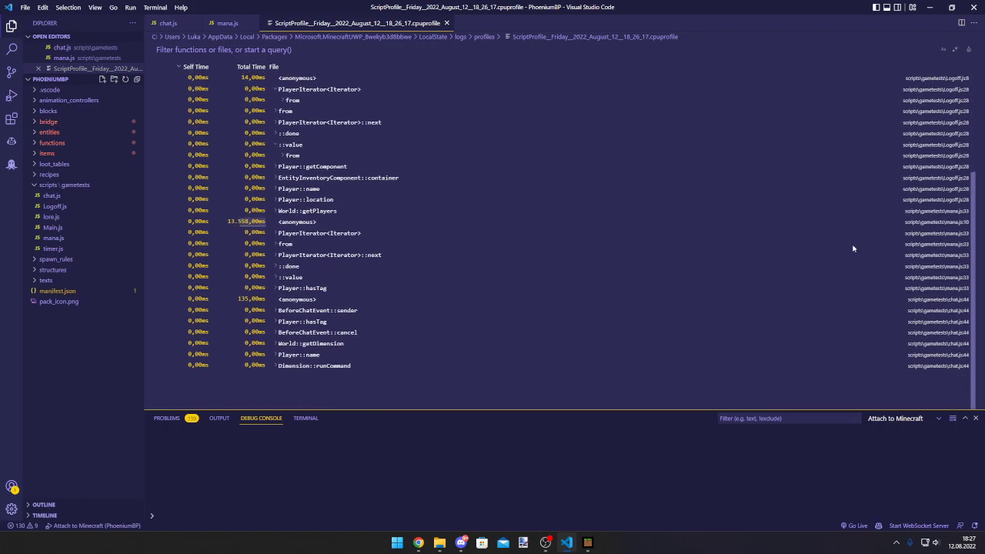
pyautogui.moveTo(856, 249)
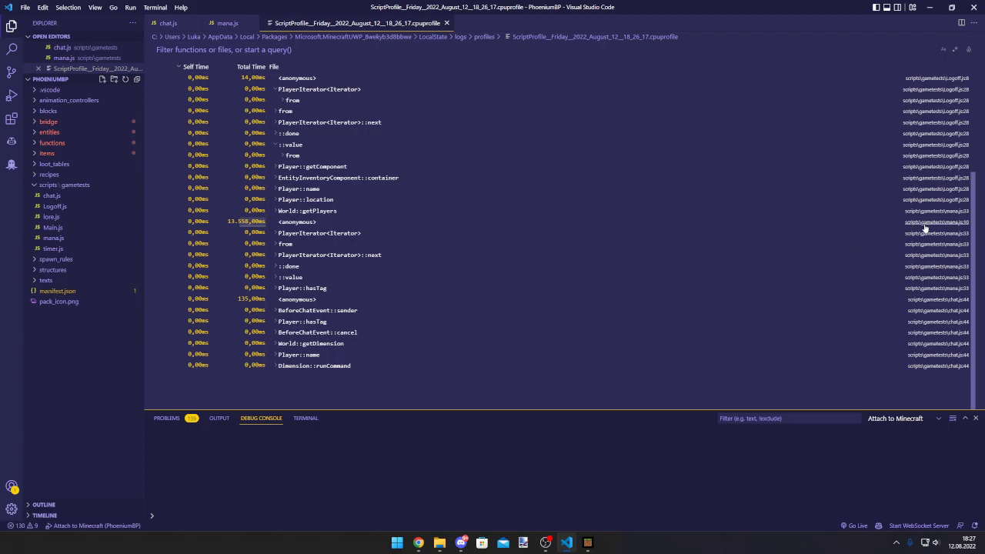
pyautogui.click(196, 66)
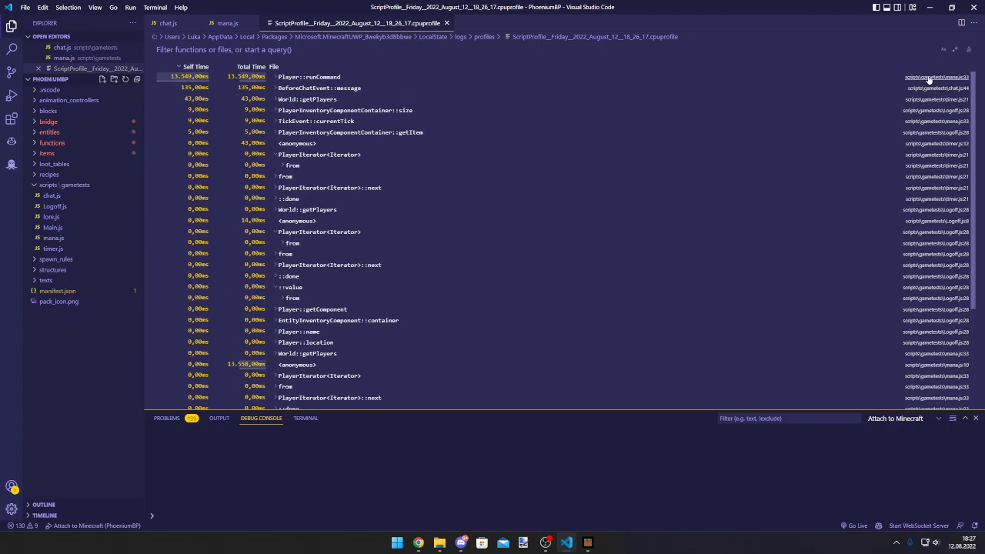
pyautogui.click(227, 23)
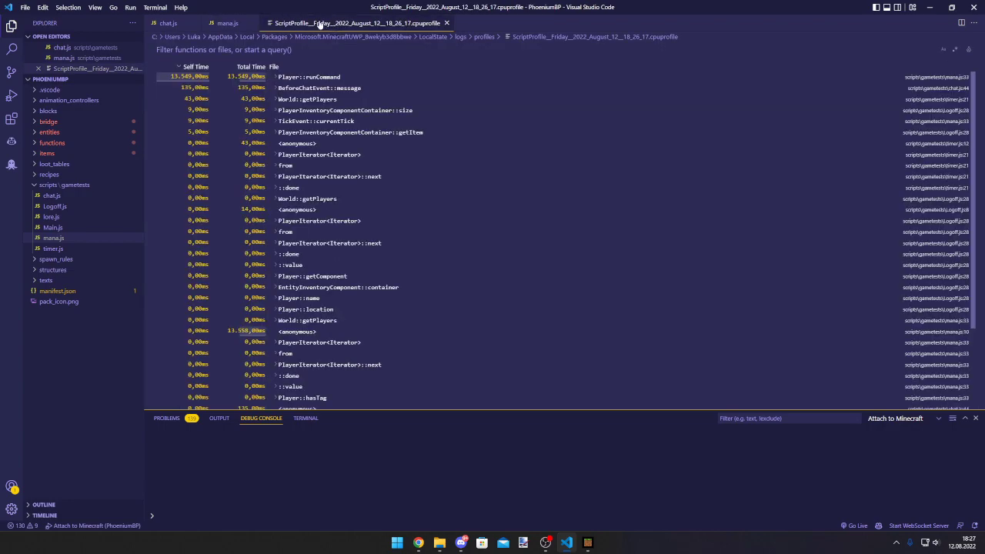
pyautogui.moveTo(858, 126)
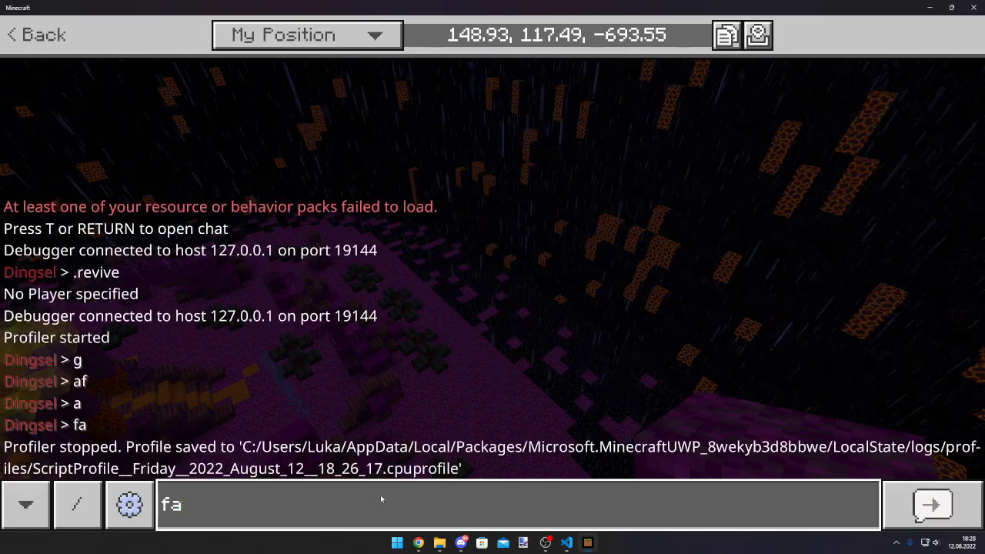
# Step: Enter /script debugger connect localhost 19144 in chat and trim the subcommand back
pyautogui.write('/script debugger connect localhost 19144')
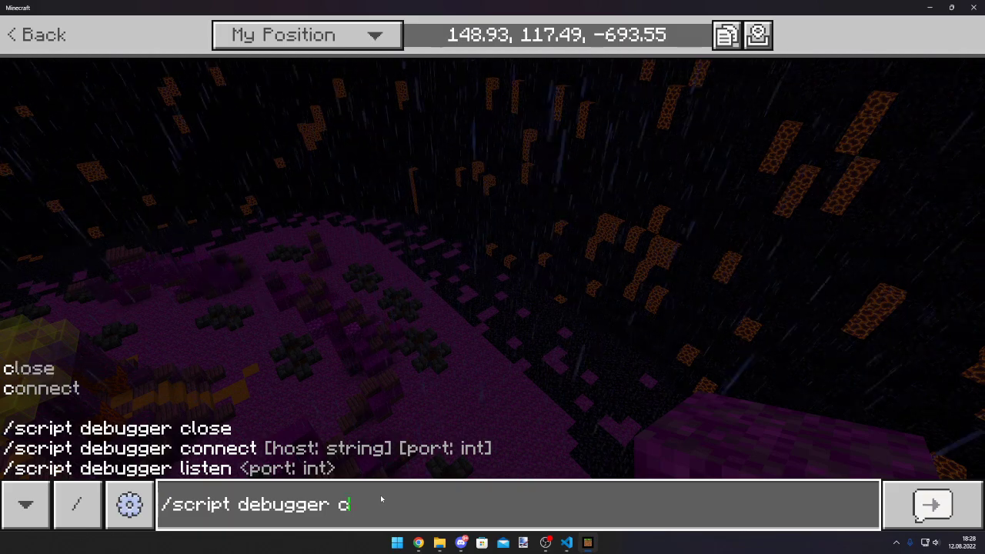
pyautogui.press('Backspace')
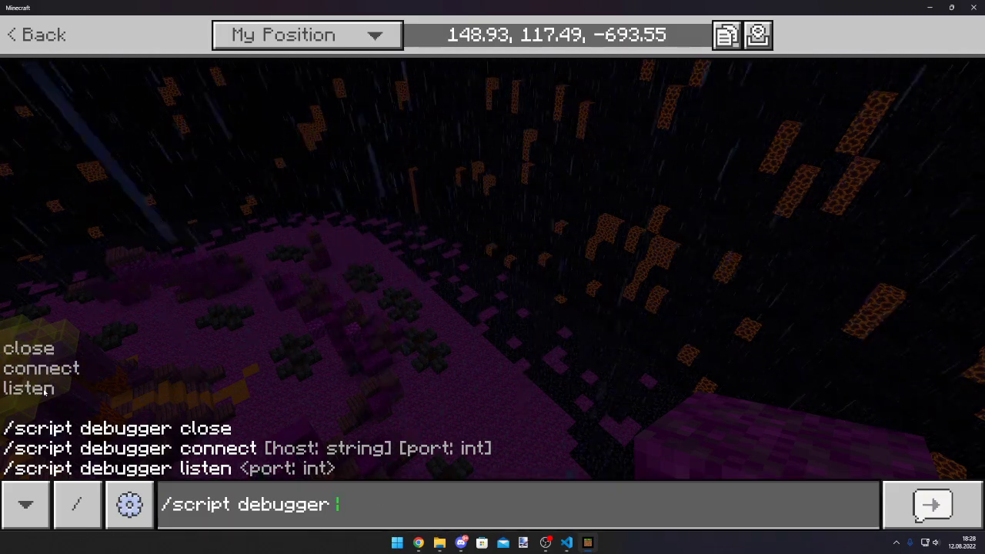